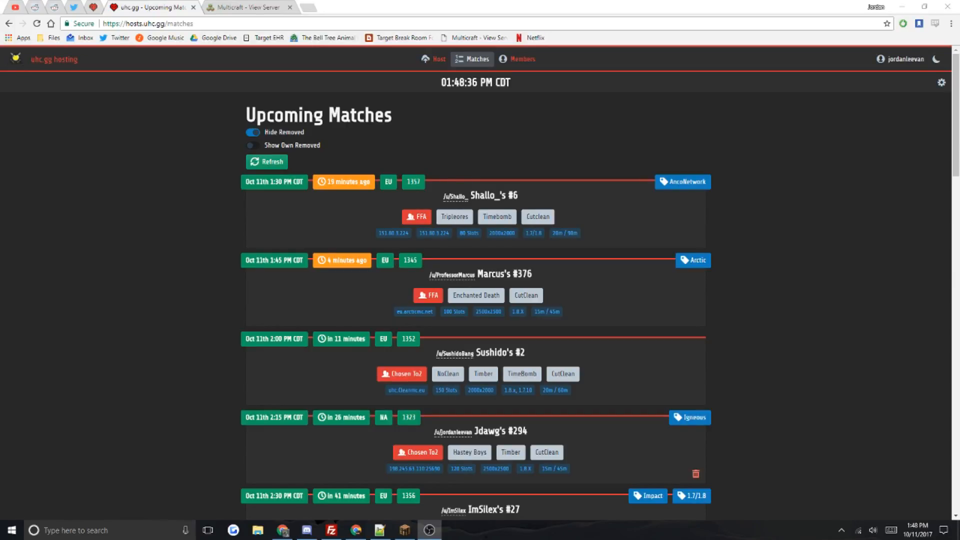
pyautogui.moveTo(793, 291)
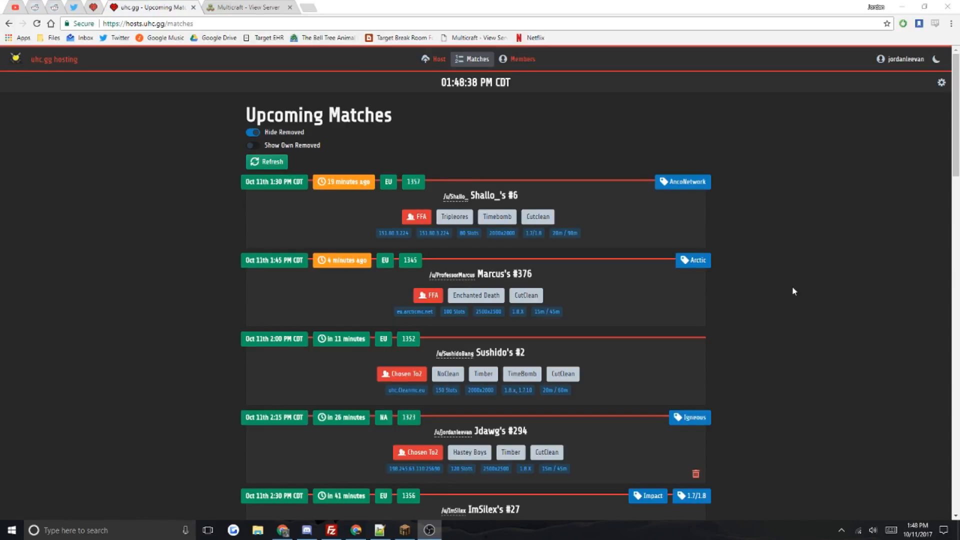
pyautogui.moveTo(672, 232)
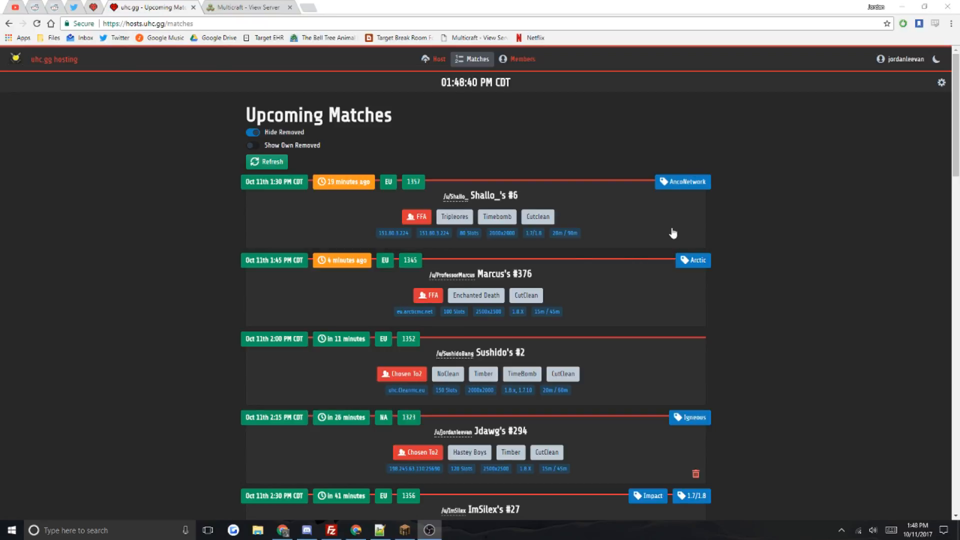
pyautogui.moveTo(207, 115)
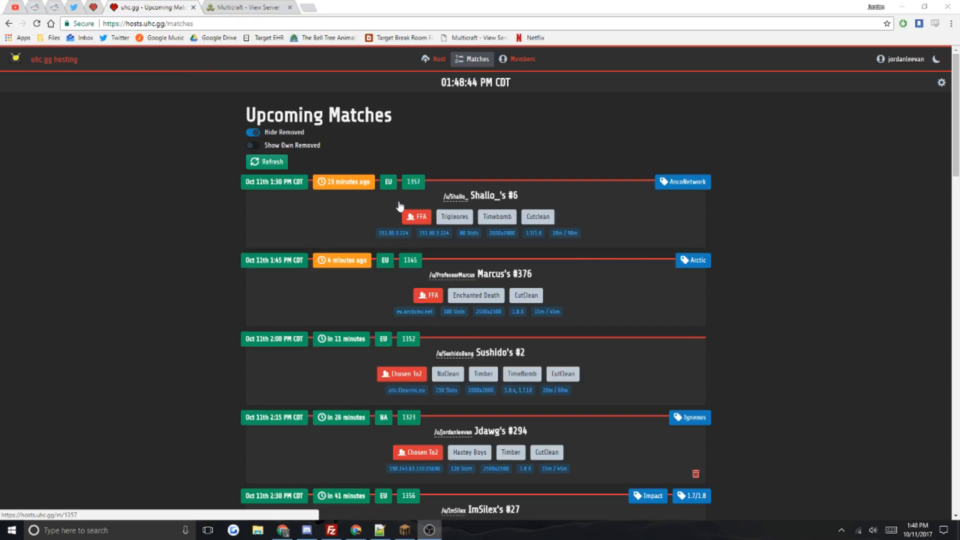
pyautogui.moveTo(919, 177)
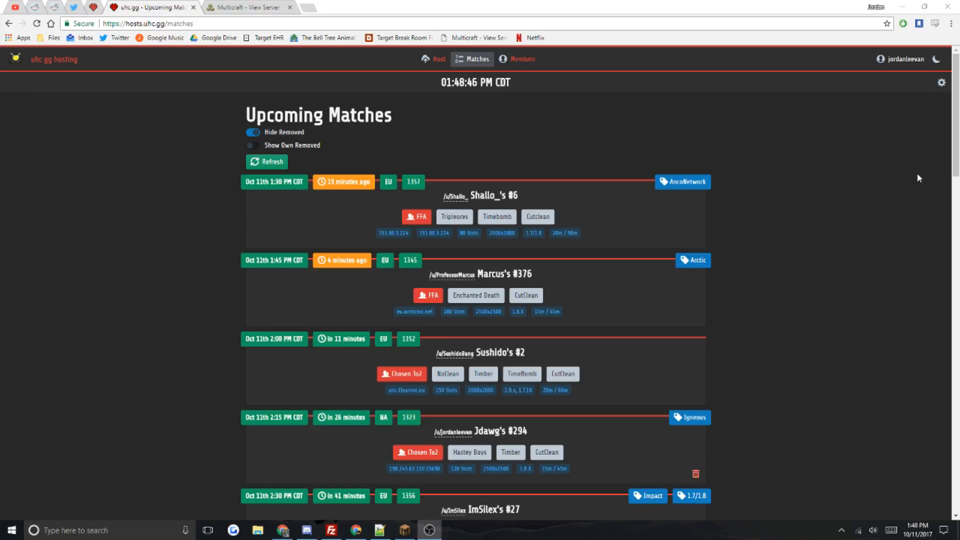
pyautogui.moveTo(804, 278)
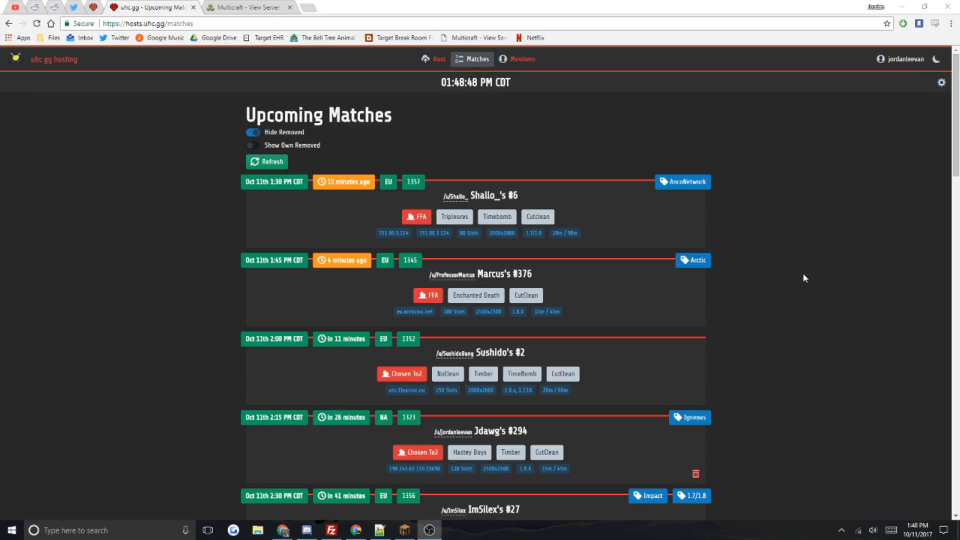
pyautogui.moveTo(648, 152)
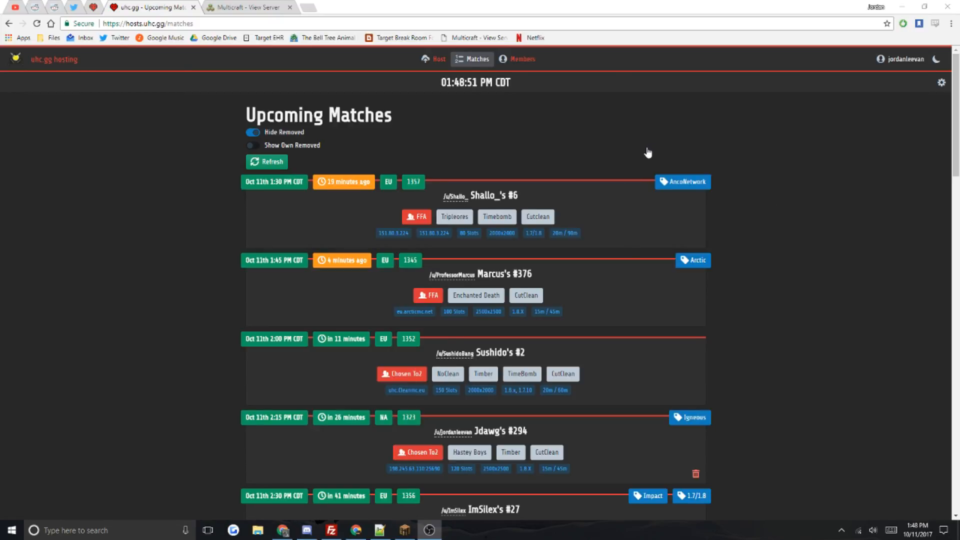
pyautogui.moveTo(453, 145)
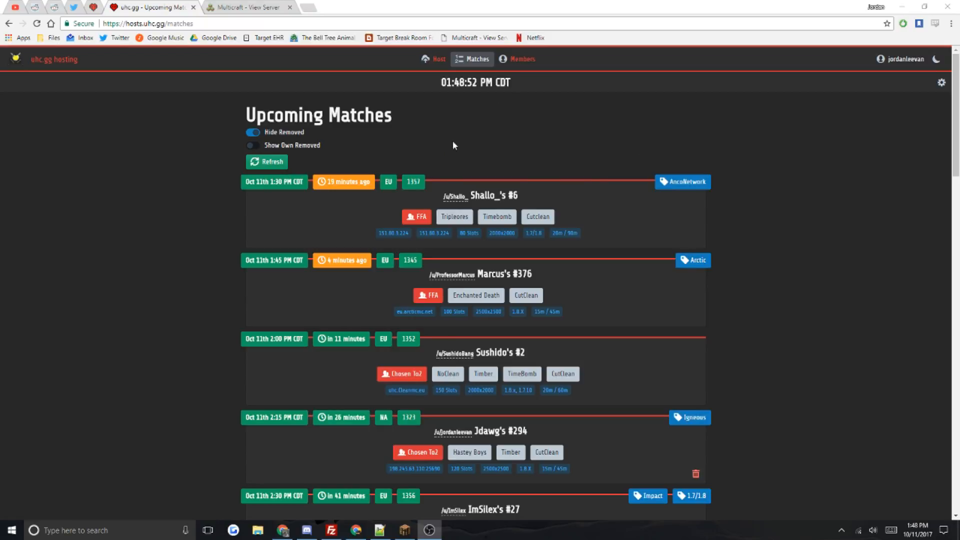
pyautogui.moveTo(605, 164)
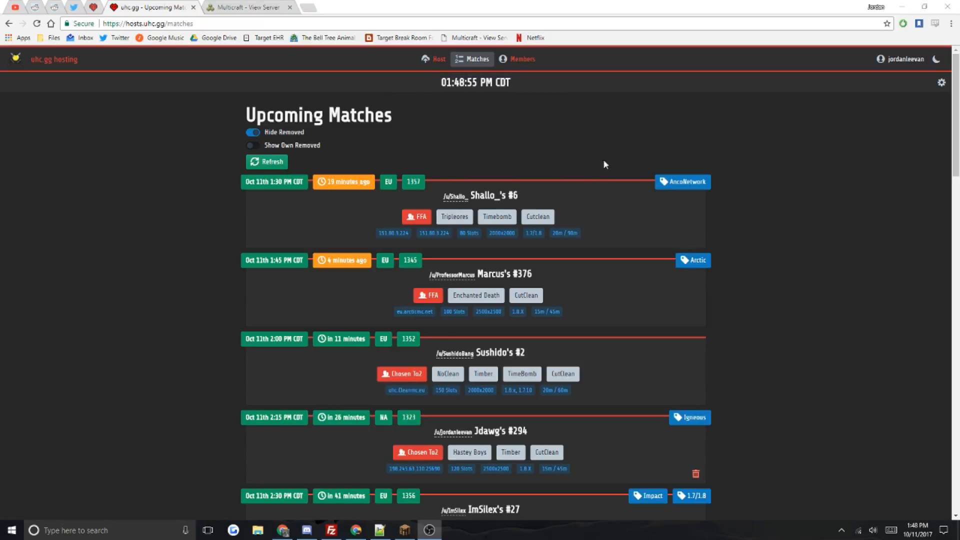
pyautogui.moveTo(147, 46)
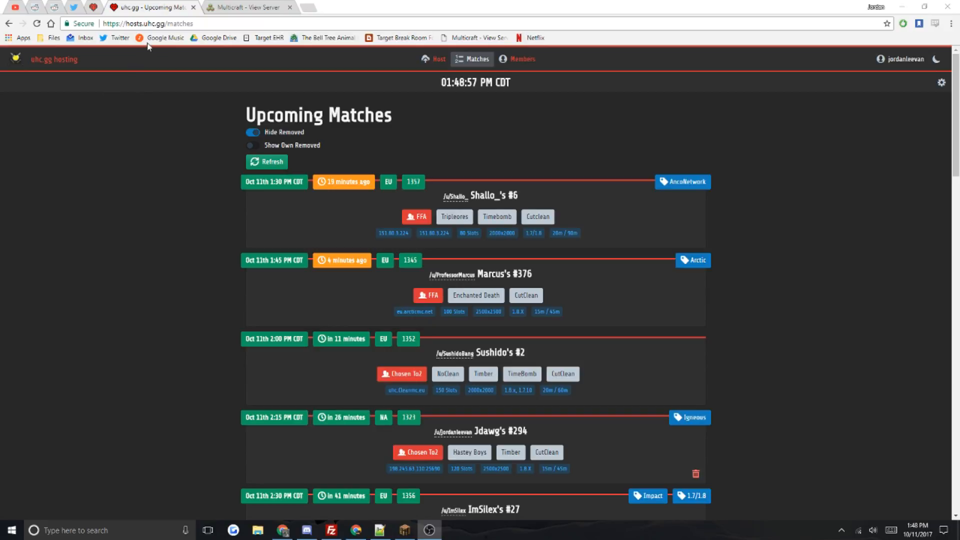
pyautogui.moveTo(202, 211)
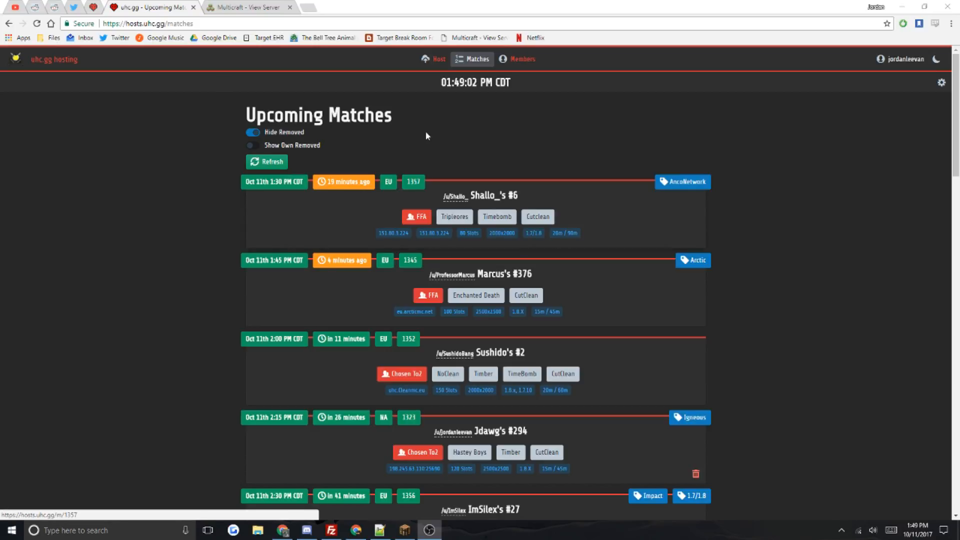
# - Open the Create a match page from the Host link in the top navigation
pyautogui.click(436, 59)
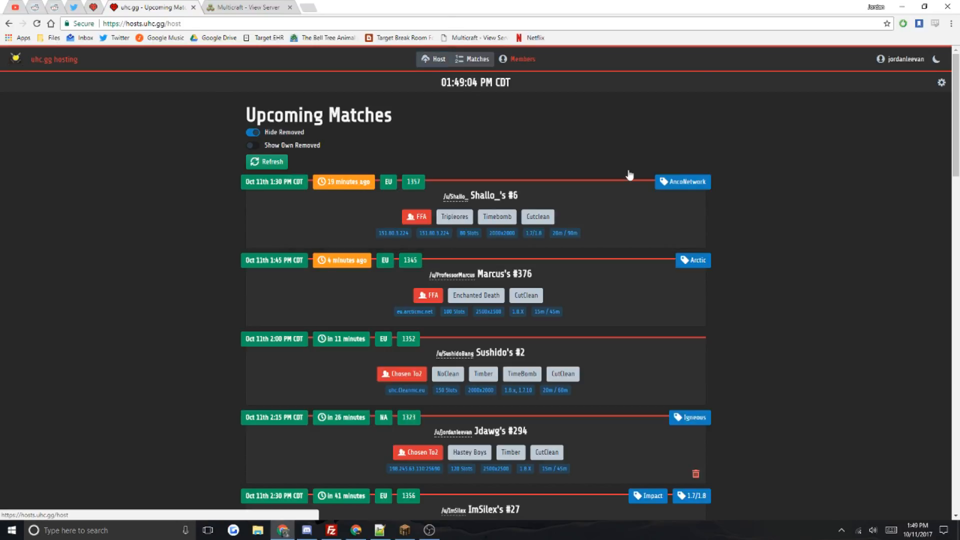
pyautogui.click(439, 59)
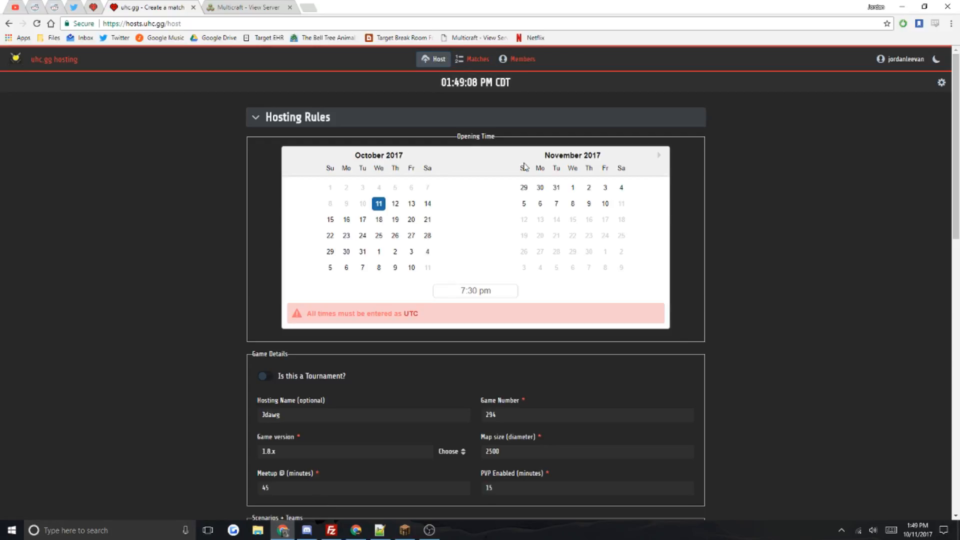
pyautogui.moveTo(849, 286)
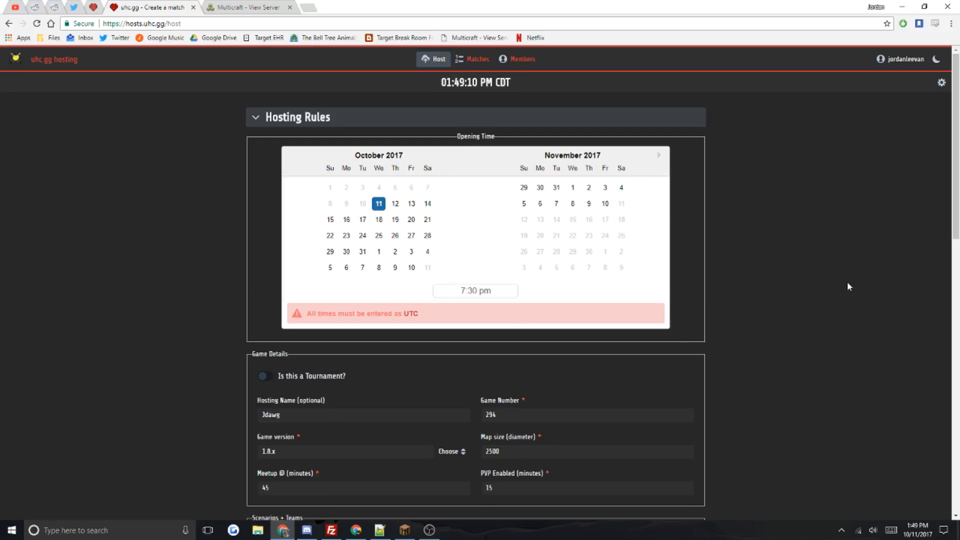
pyautogui.moveTo(803, 241)
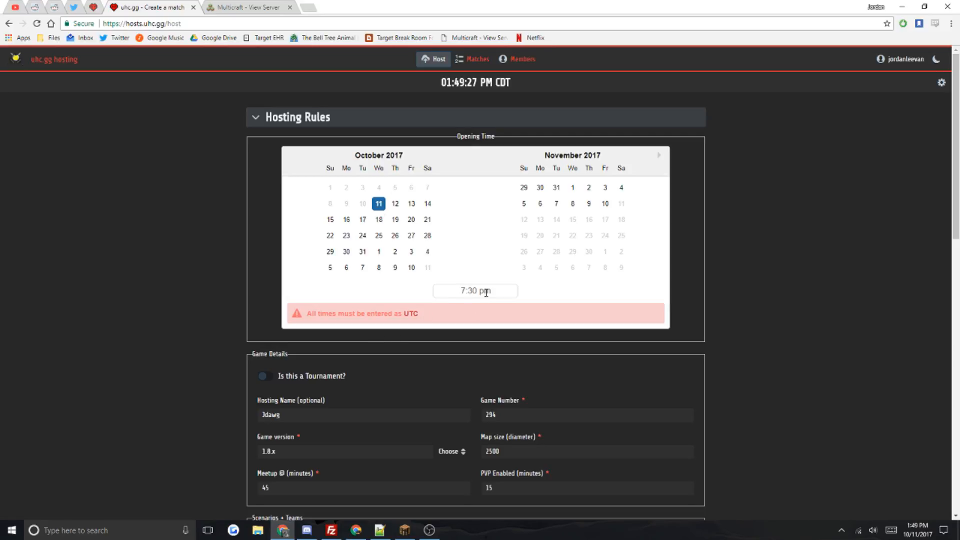
pyautogui.moveTo(804, 363)
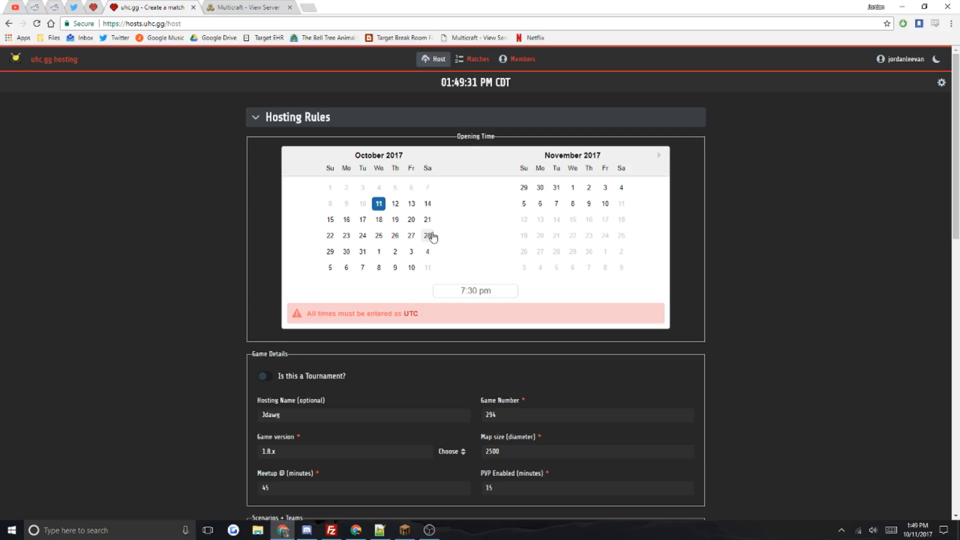
# - Pick October 28 as the opening date, switch to 24-hour time, and choose 20:00
pyautogui.click(428, 235)
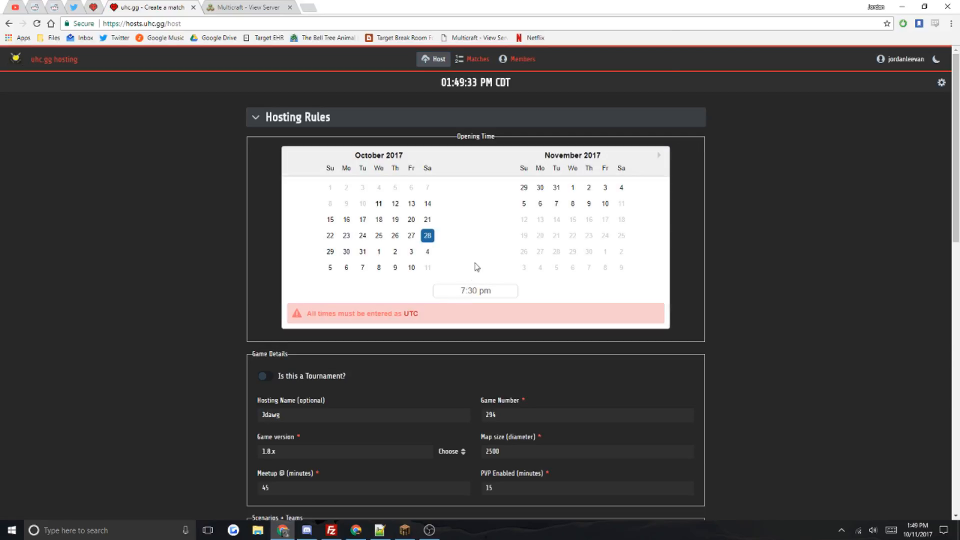
pyautogui.click(475, 290)
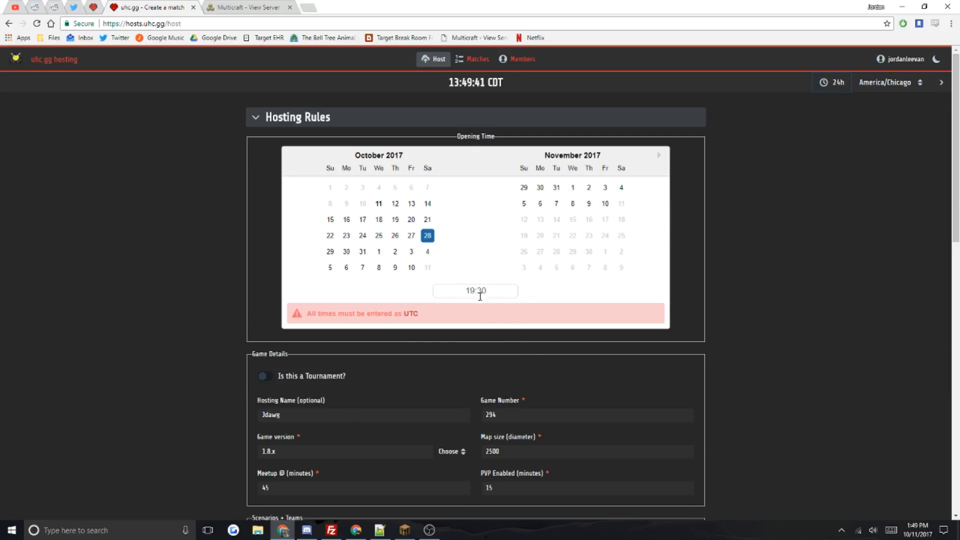
pyautogui.moveTo(878, 254)
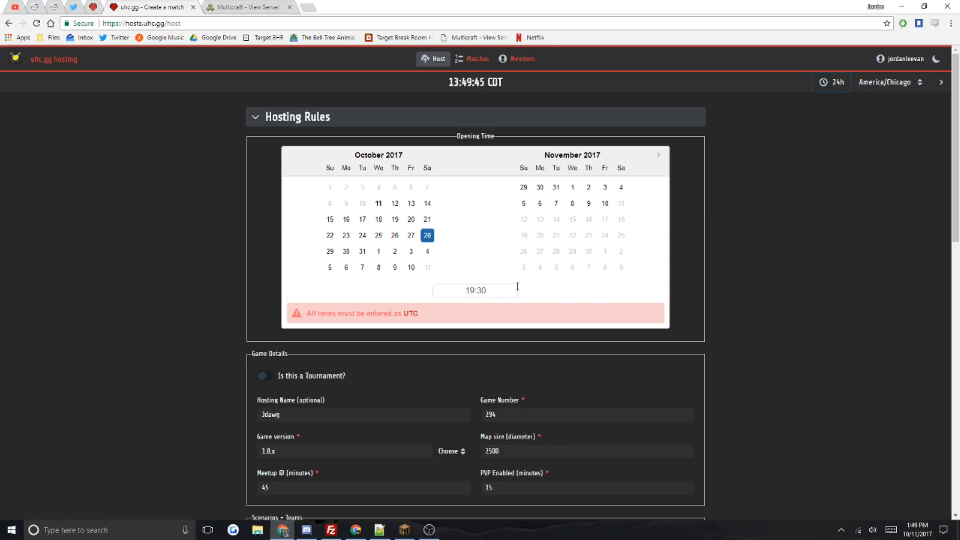
pyautogui.click(475, 290)
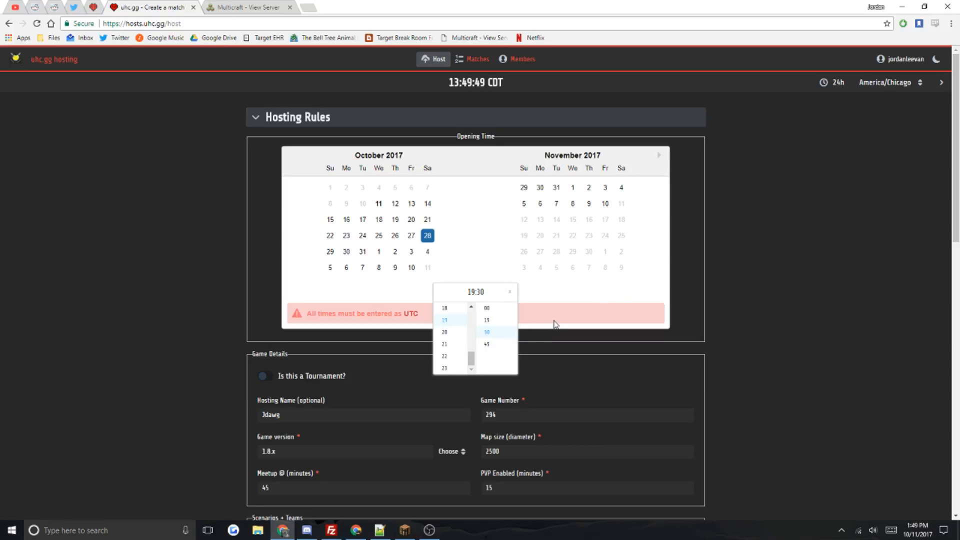
pyautogui.moveTo(503, 333)
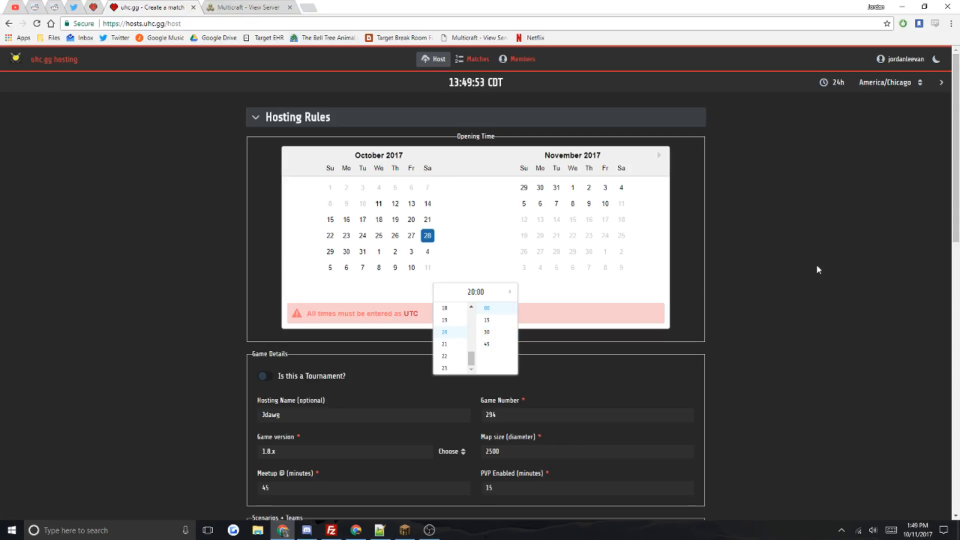
# - Scroll through the Game Details, Scenarios + Teams and Server Details sections
pyautogui.scroll(-3)
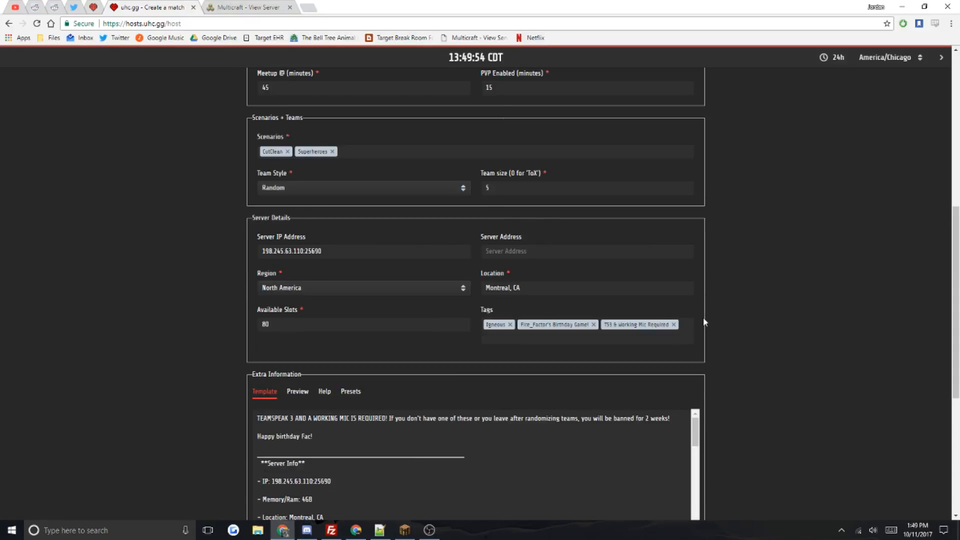
pyautogui.scroll(-3)
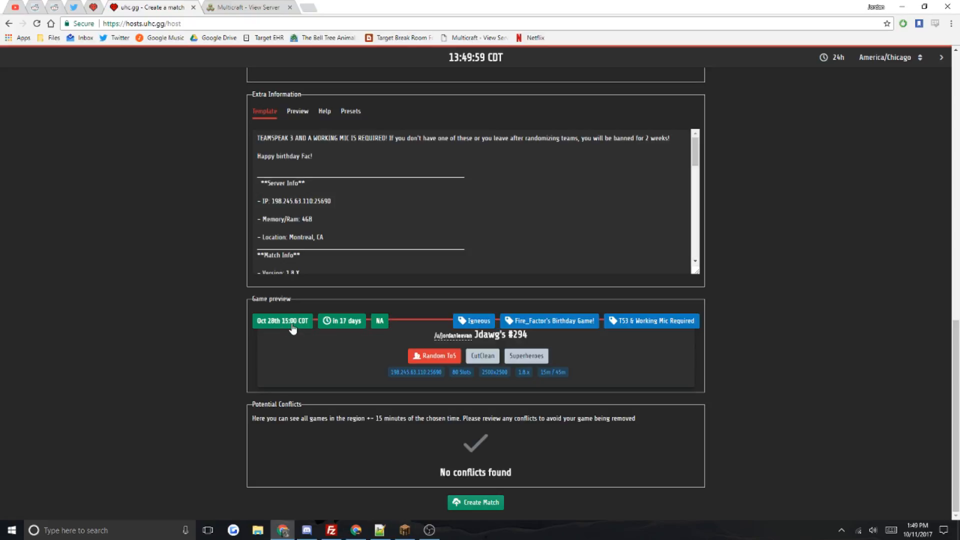
pyautogui.moveTo(291, 329)
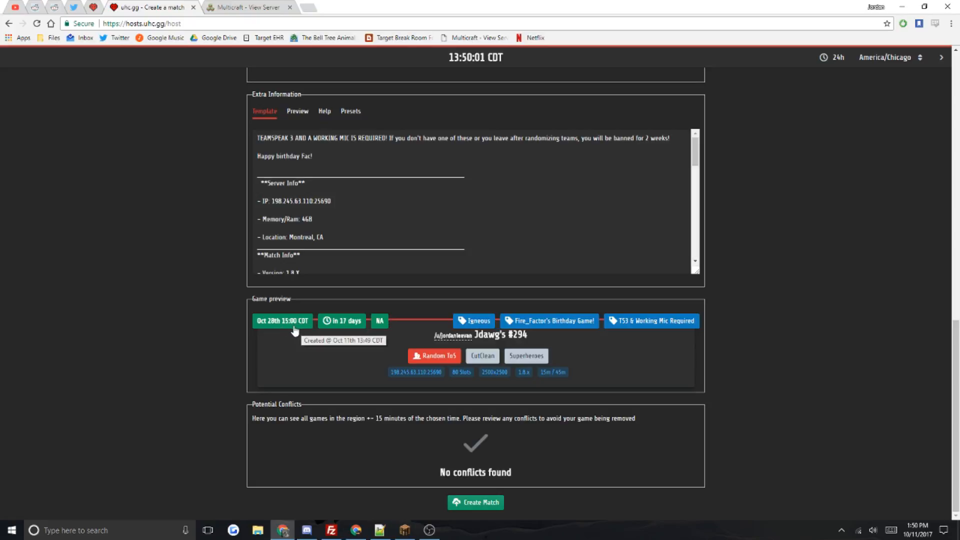
pyautogui.moveTo(299, 336)
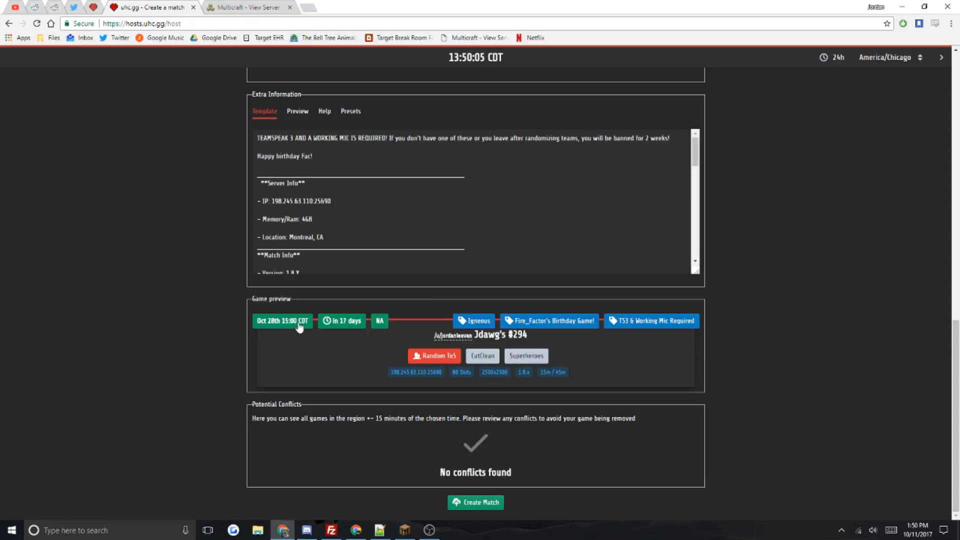
pyautogui.moveTo(275, 336)
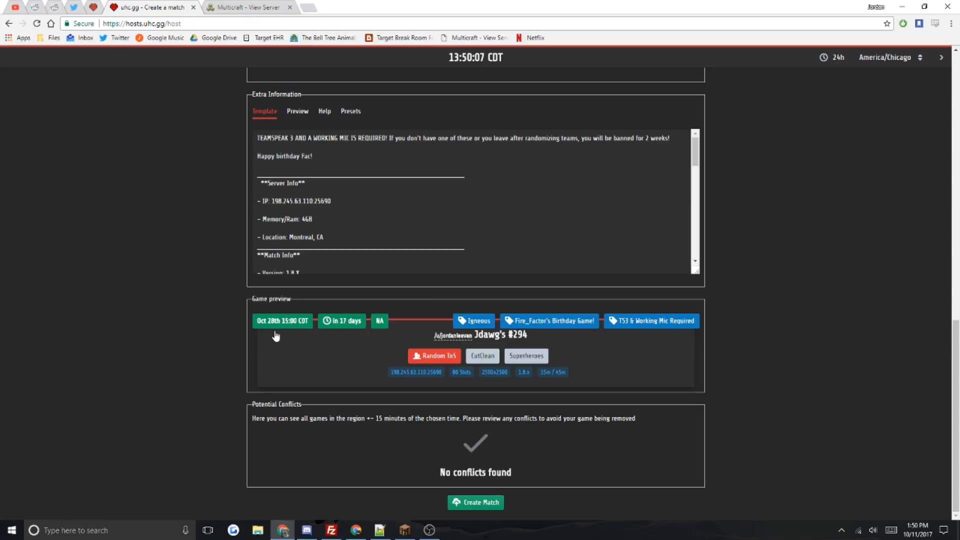
pyautogui.scroll(3)
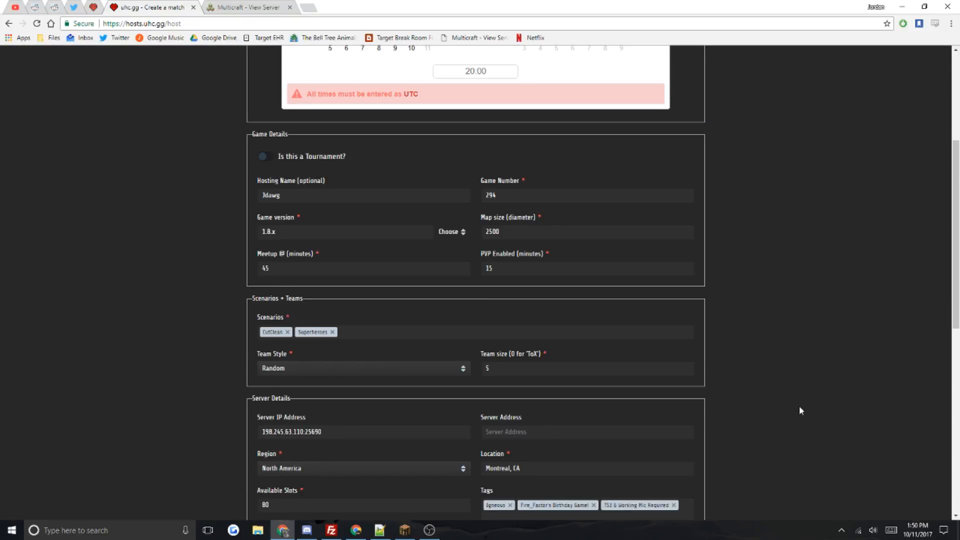
# - Toggle the America/Chicago clock to 12h and back to 24h, then collapse the time bar
pyautogui.scroll(3)
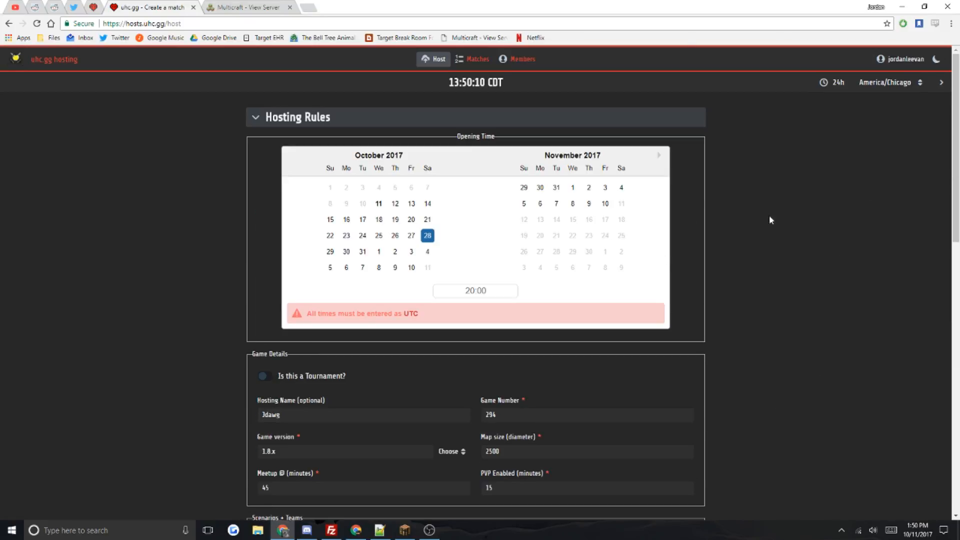
pyautogui.click(889, 82)
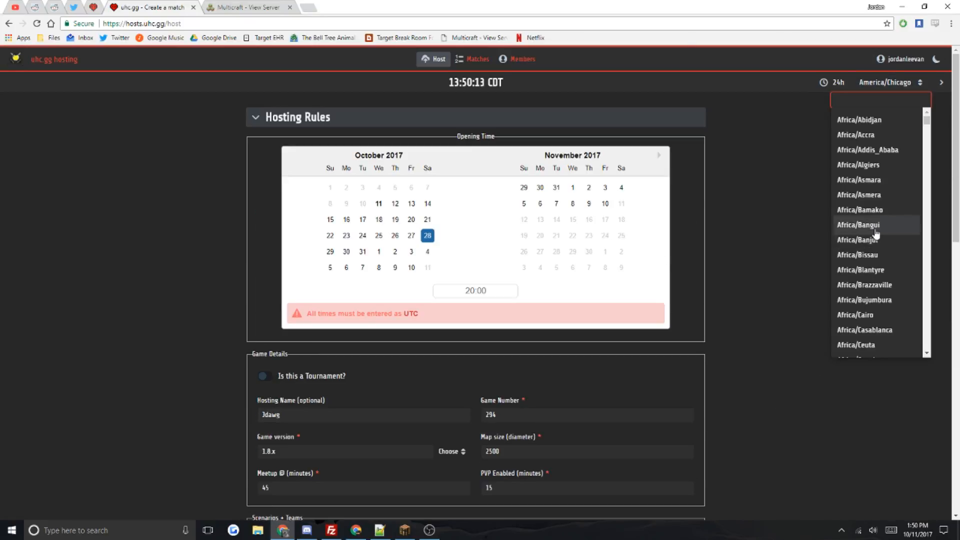
pyautogui.click(838, 82)
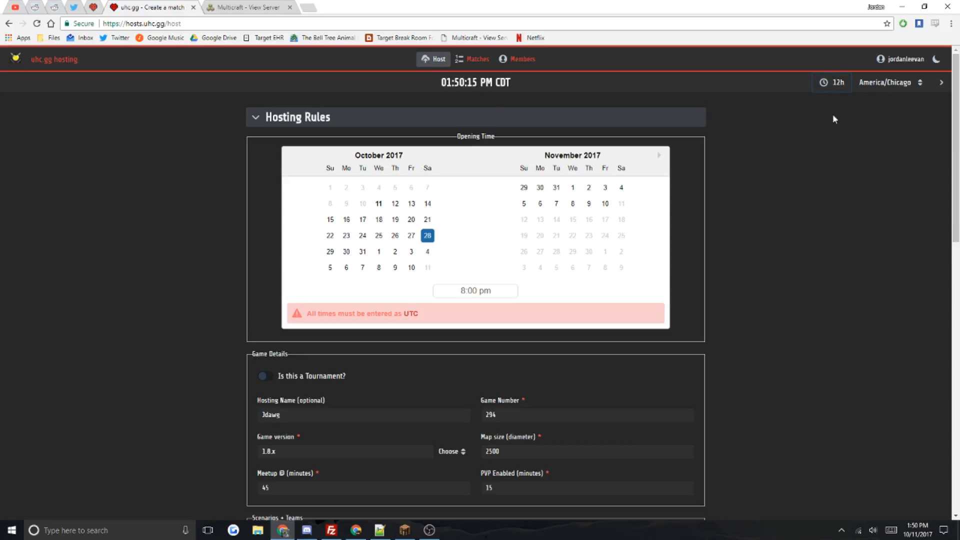
pyautogui.click(831, 82)
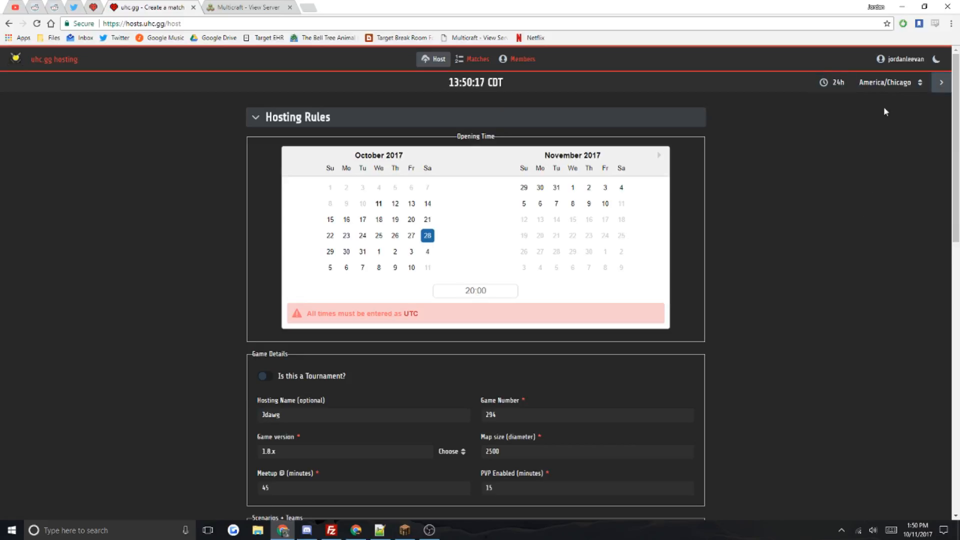
pyautogui.click(942, 82)
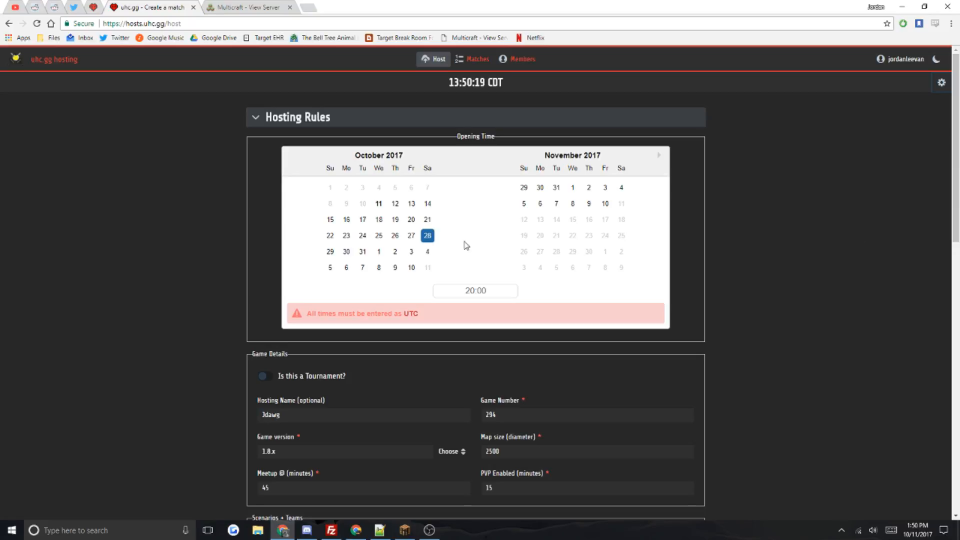
pyautogui.scroll(-3)
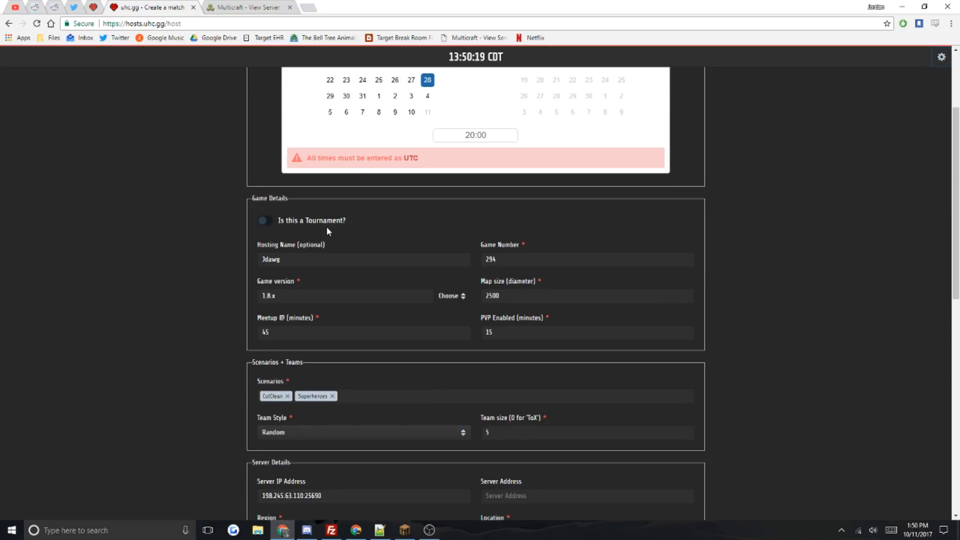
pyautogui.moveTo(299, 235)
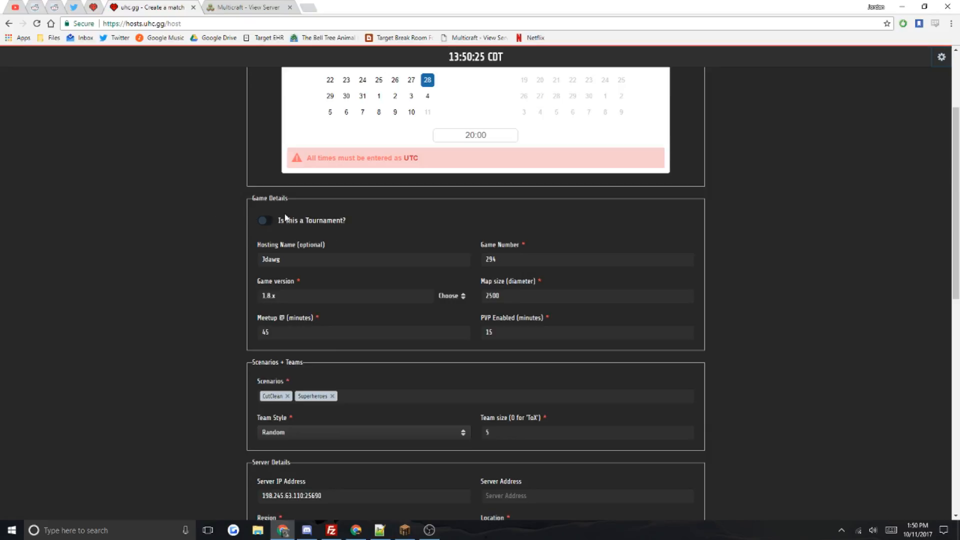
pyautogui.click(363, 259)
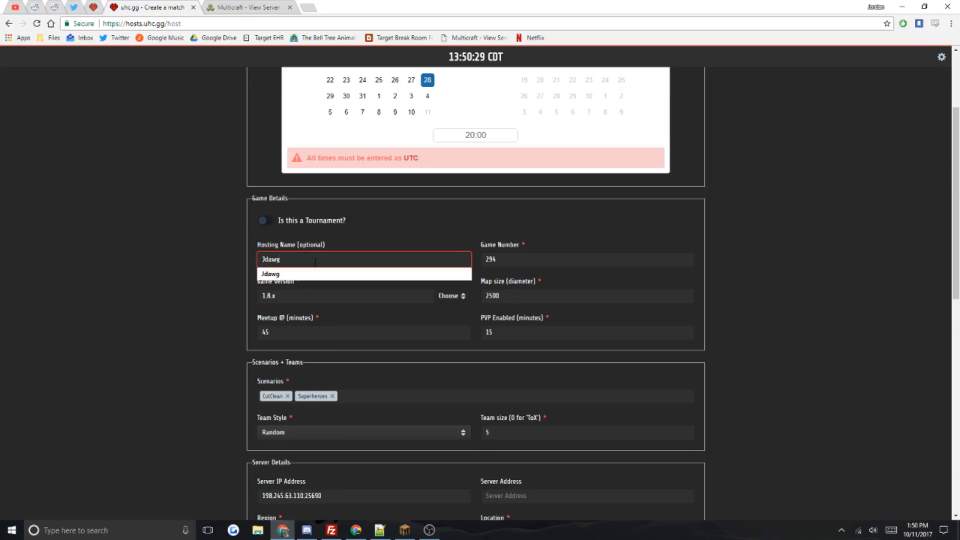
pyautogui.scroll(-3)
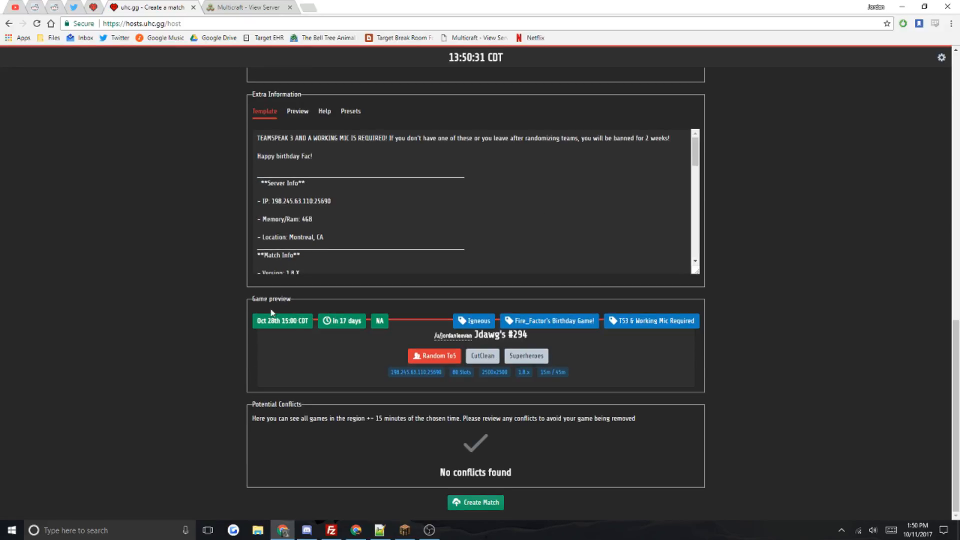
pyautogui.moveTo(303, 361)
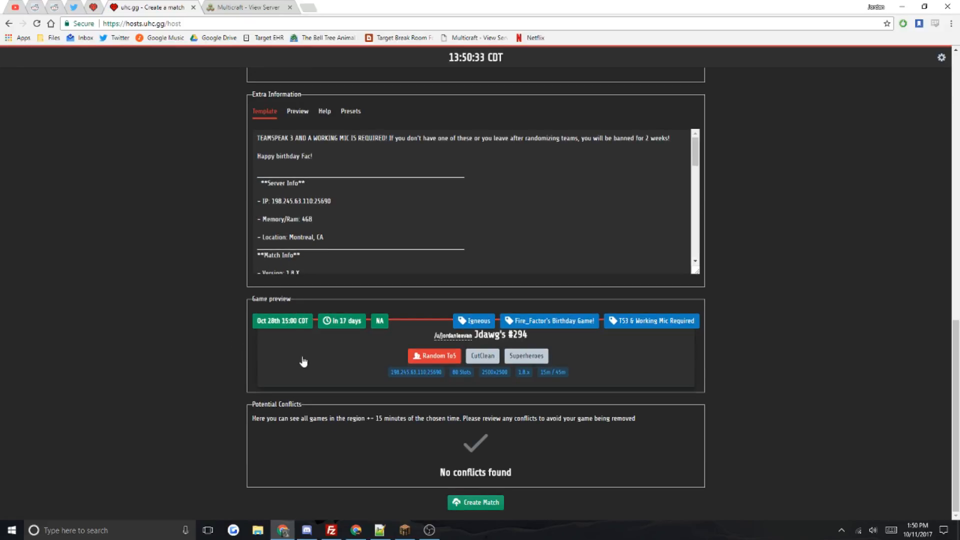
pyautogui.scroll(3)
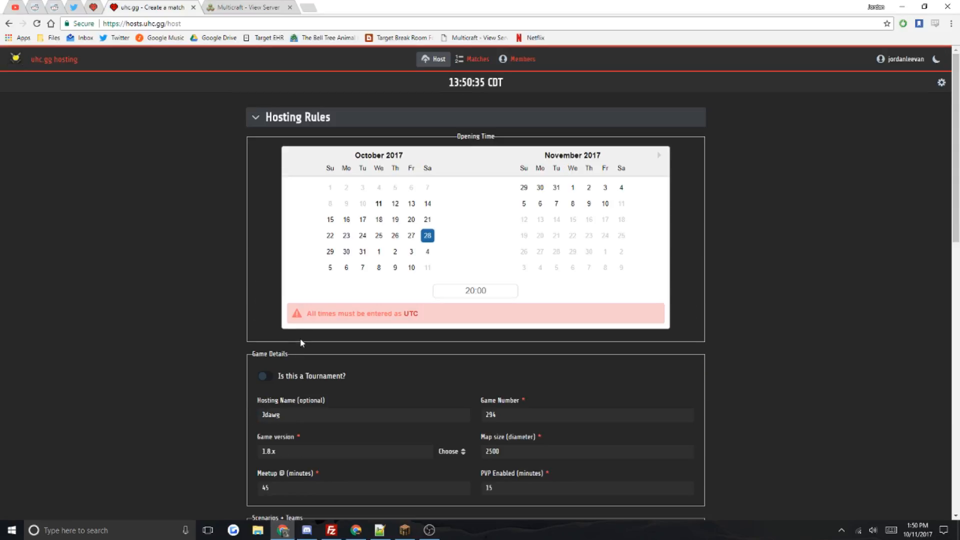
pyautogui.scroll(-3)
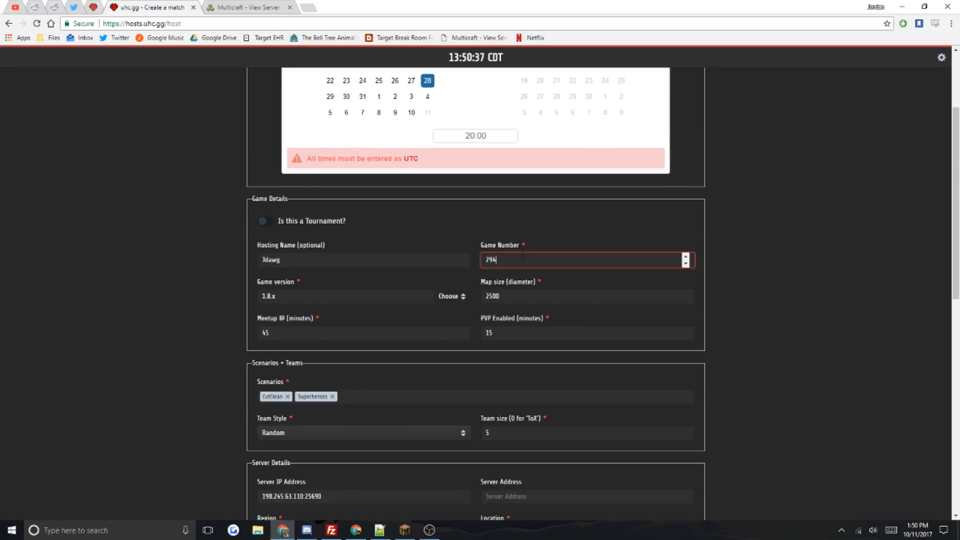
pyautogui.scroll(-3)
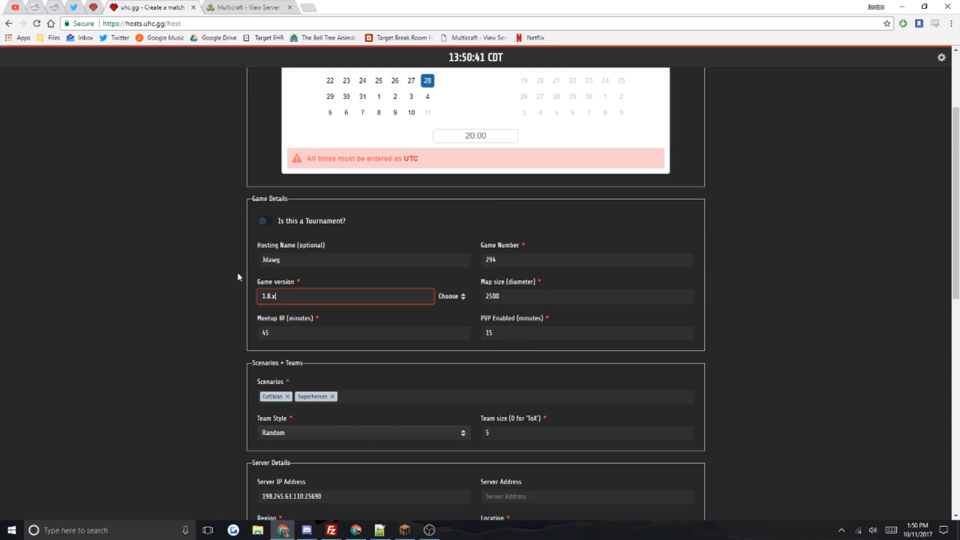
pyautogui.moveTo(276, 253)
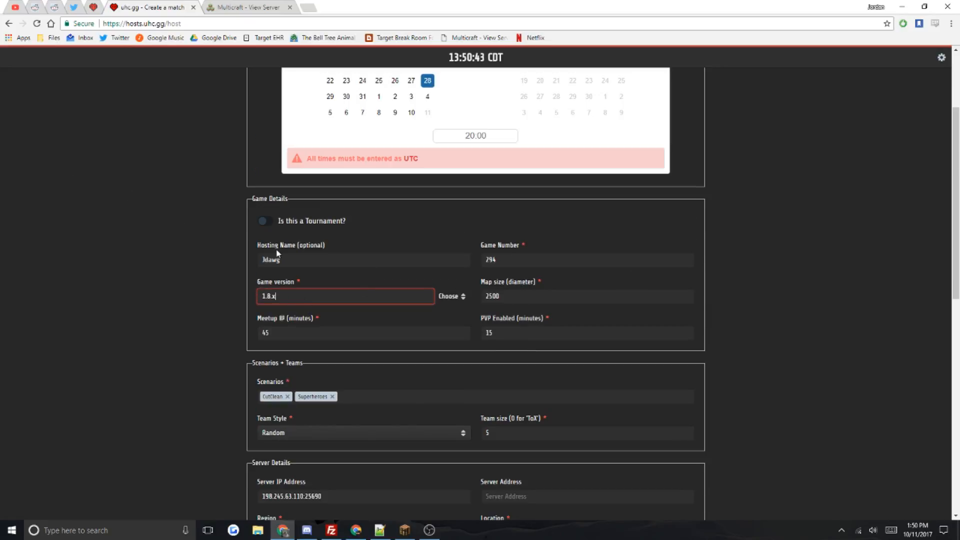
pyautogui.click(453, 296)
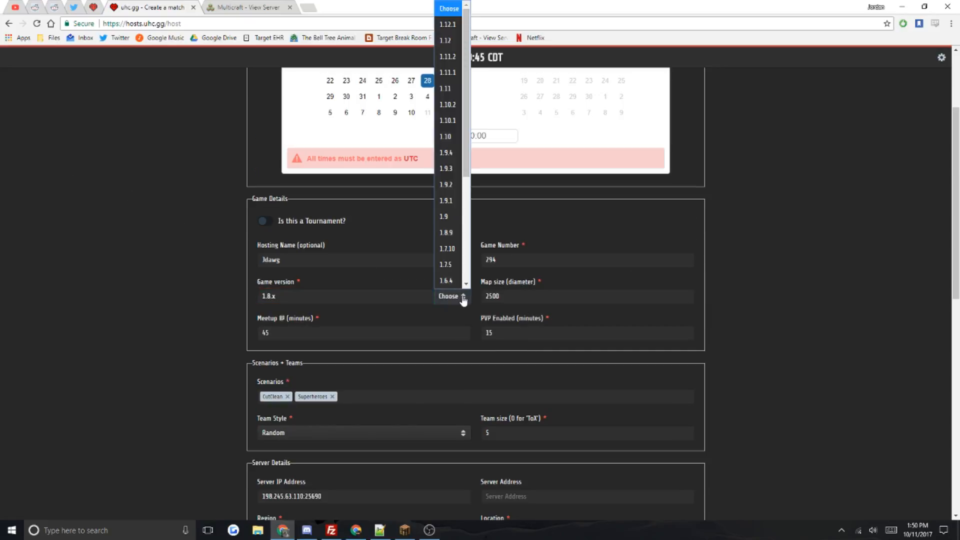
pyautogui.scroll(-3)
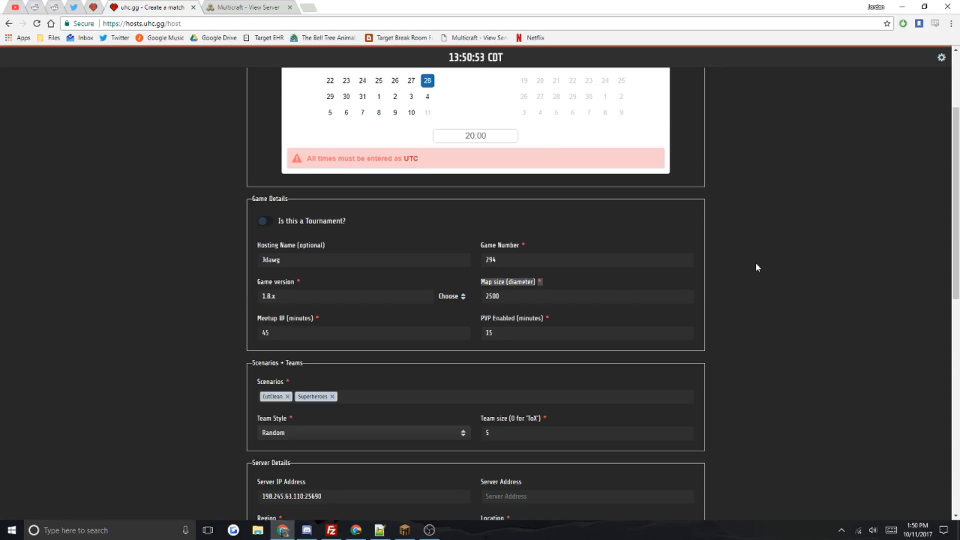
pyautogui.moveTo(297, 322)
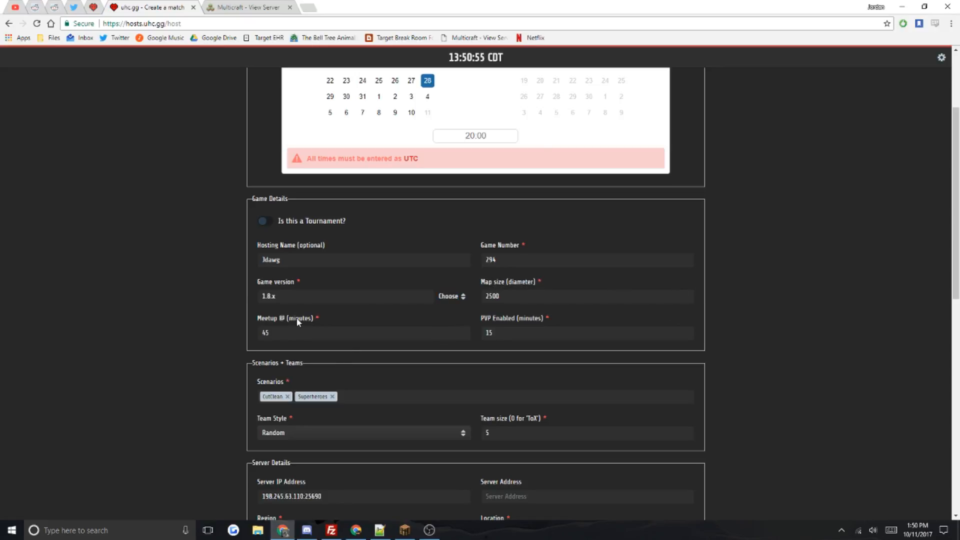
pyautogui.click(585, 333)
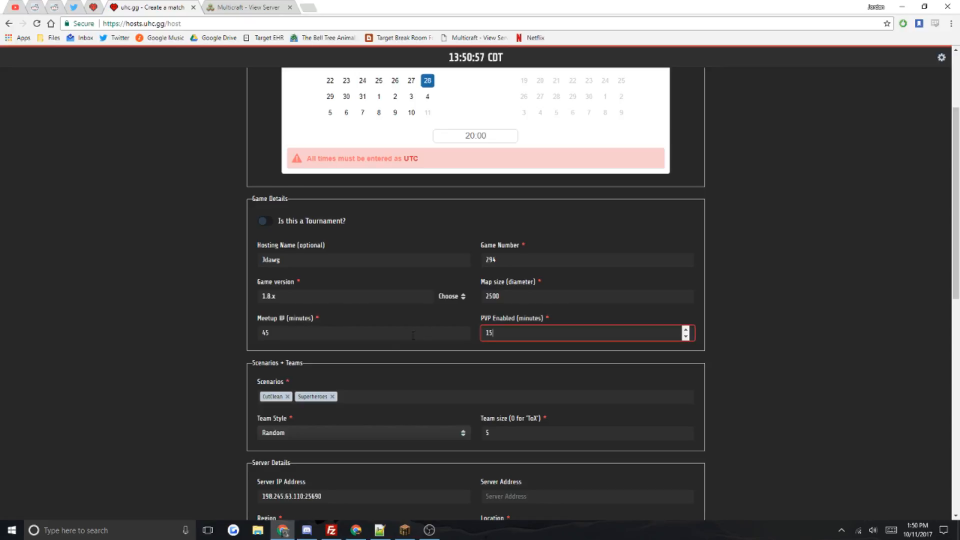
pyautogui.scroll(-3)
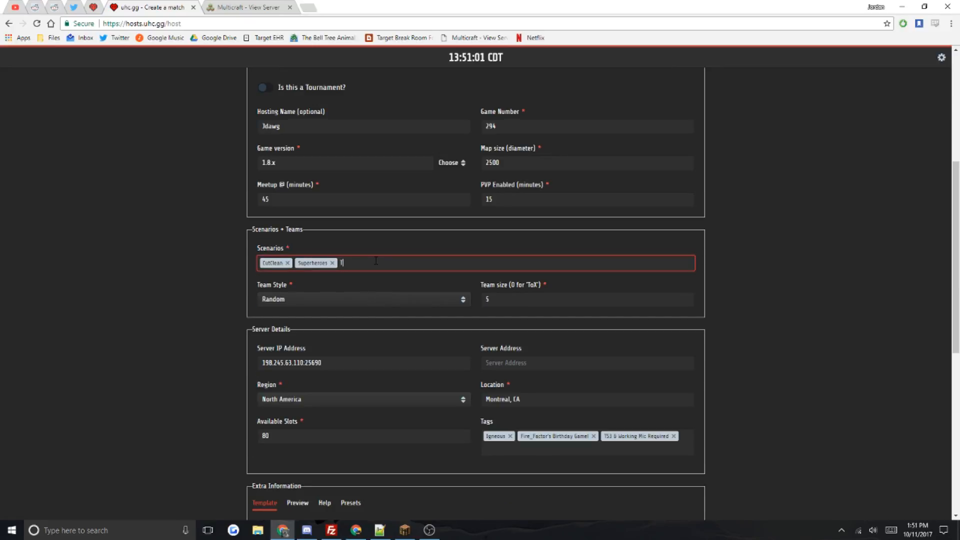
# - Add the Team Inventory scenario and set Team Style to Custom after trying Chosen and Mystery
pyautogui.write('Team Inventory')
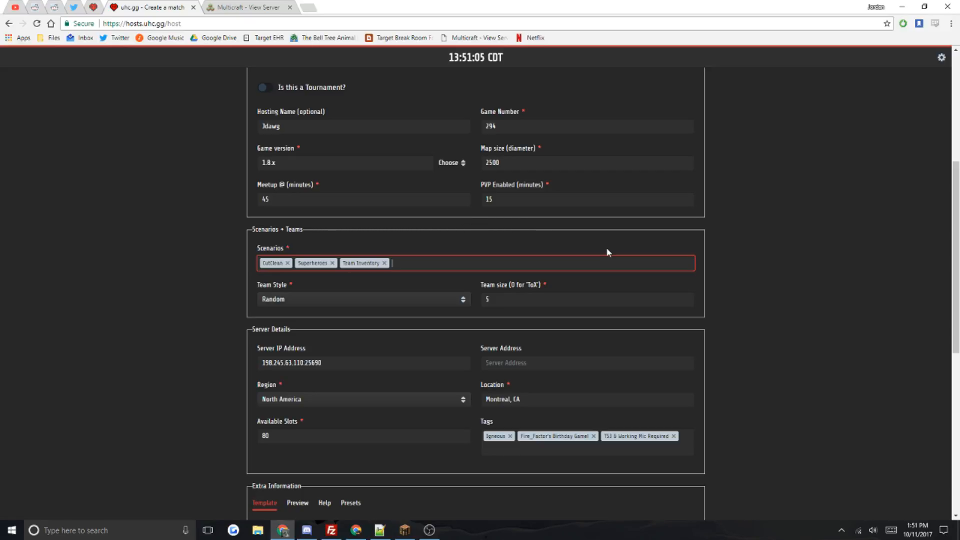
pyautogui.moveTo(524, 292)
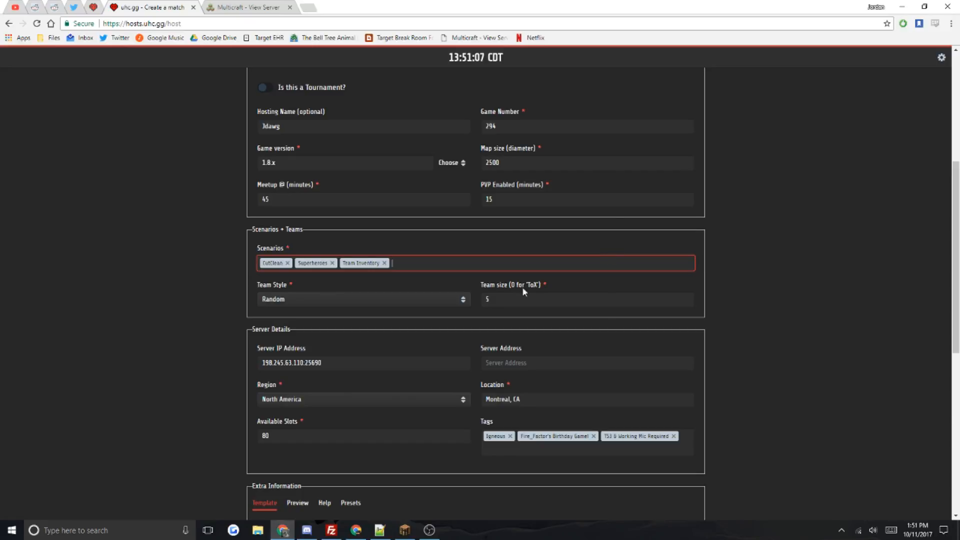
pyautogui.click(363, 299)
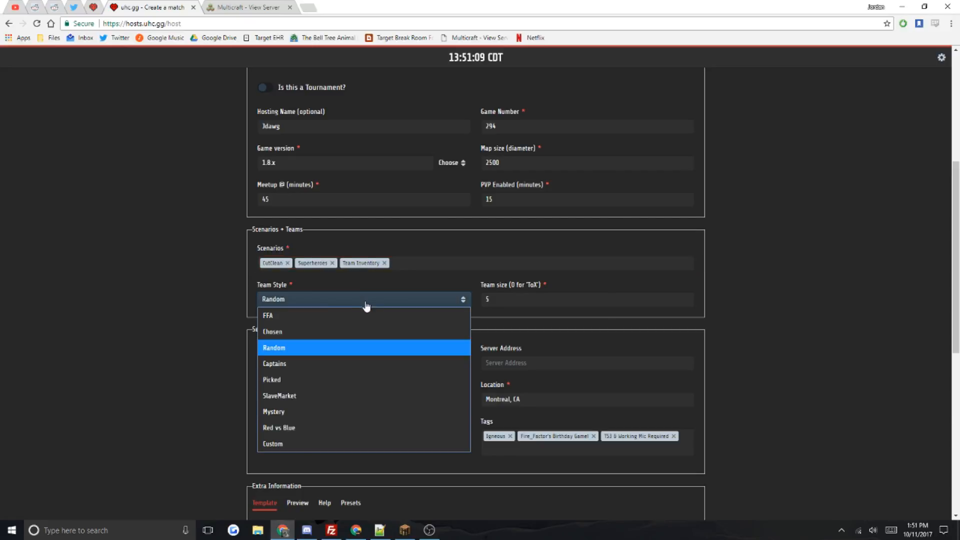
pyautogui.moveTo(308, 314)
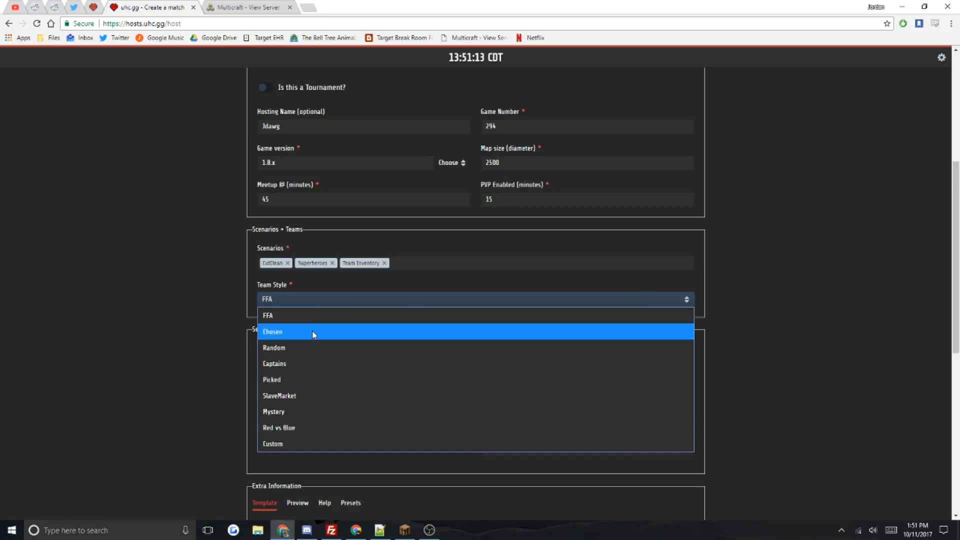
pyautogui.click(273, 331)
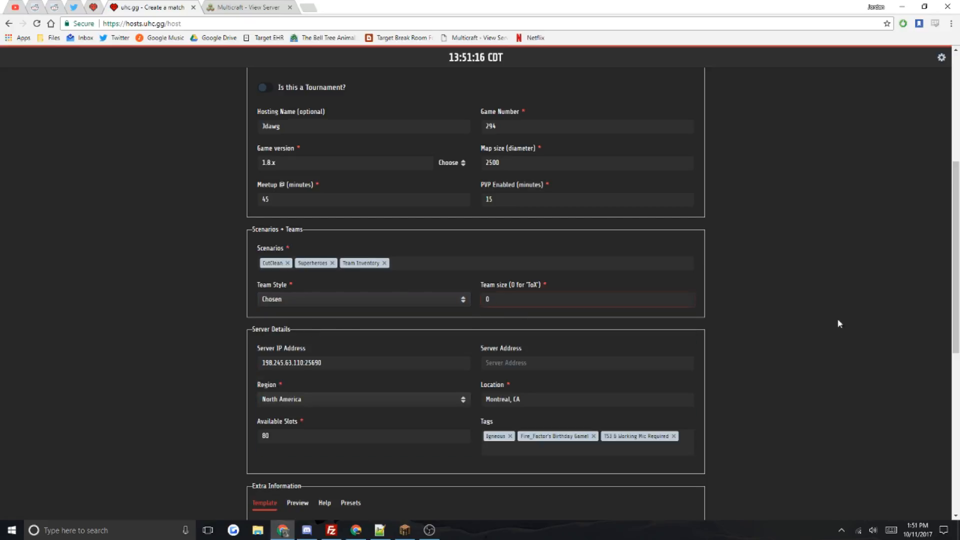
pyautogui.scroll(-3)
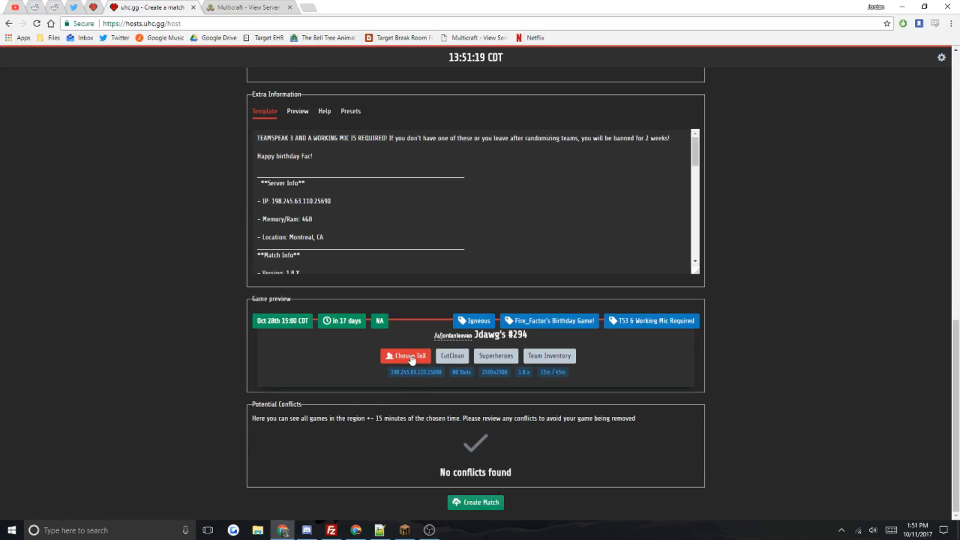
pyautogui.scroll(3)
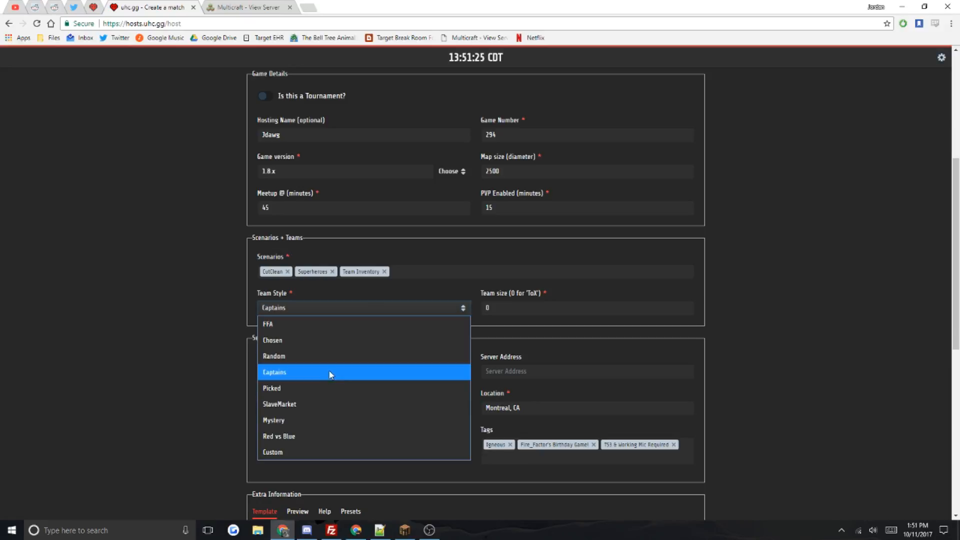
pyautogui.click(274, 420)
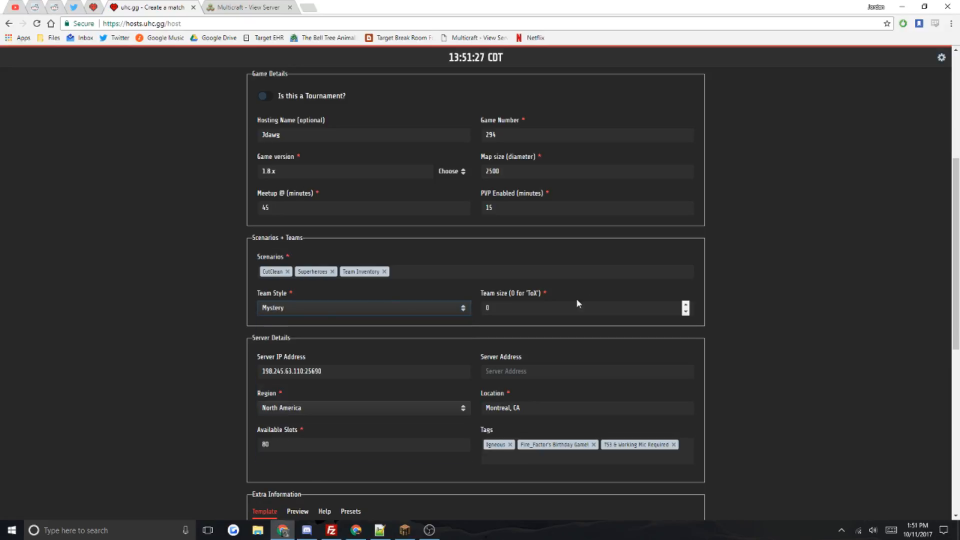
pyautogui.click(363, 308)
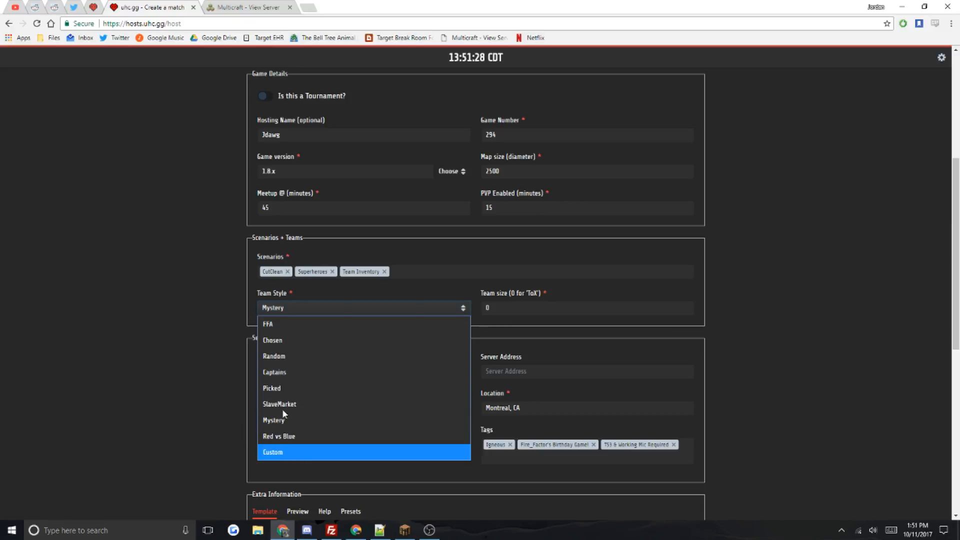
pyautogui.click(273, 452)
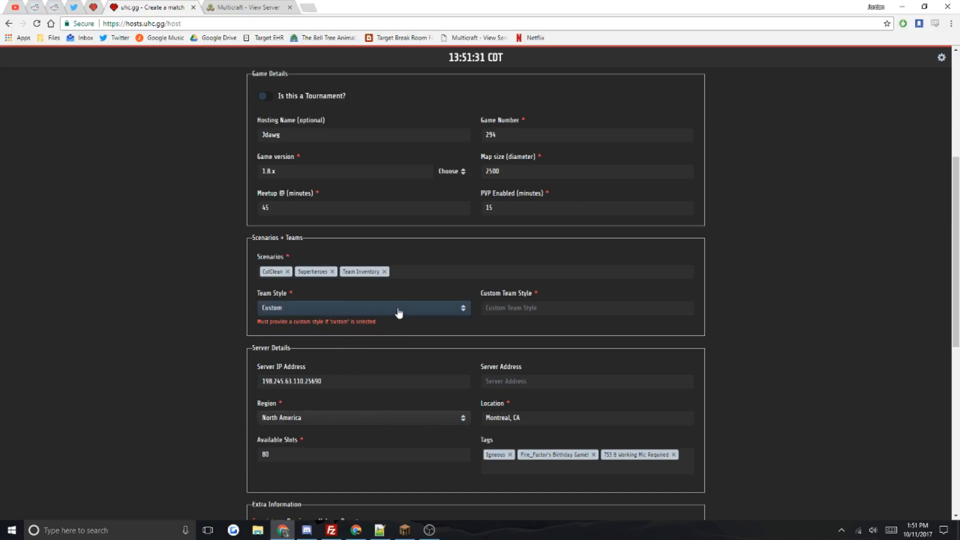
# - Check the server IP and Montreal, CA location fields, then change Available Slots to 120
pyautogui.scroll(-3)
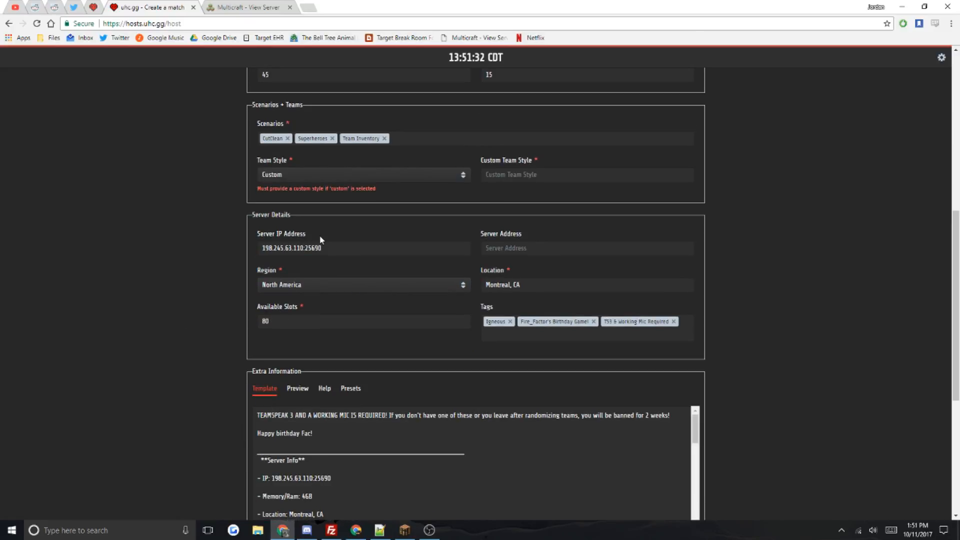
pyautogui.click(363, 248)
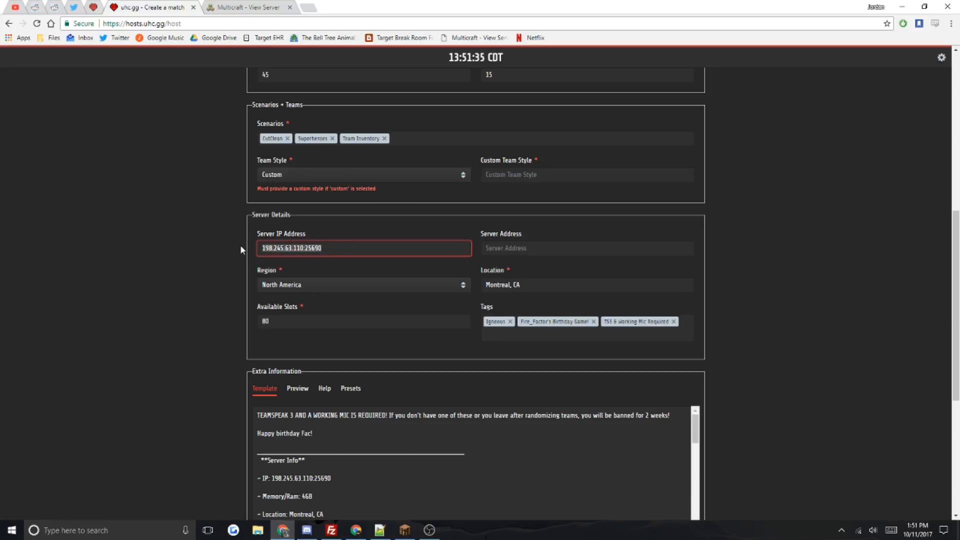
pyautogui.click(586, 248)
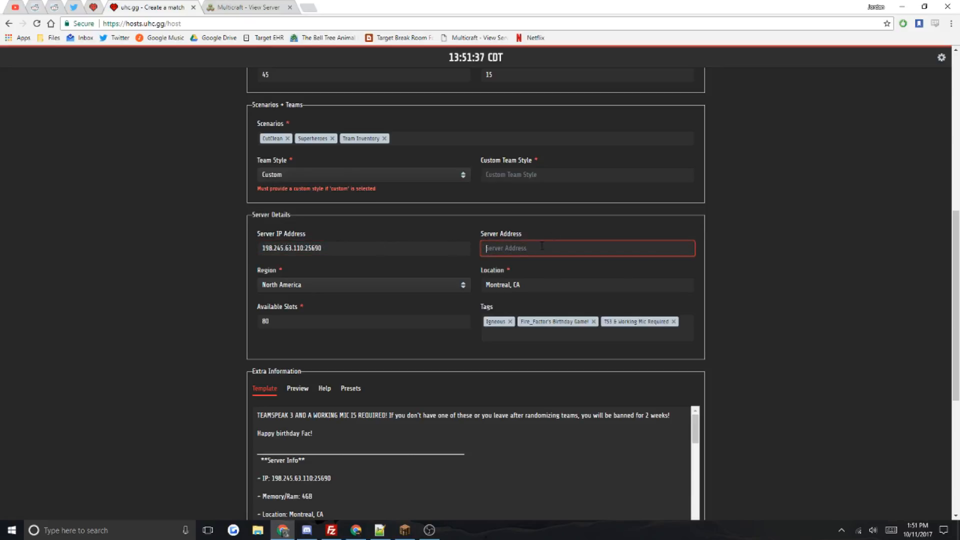
pyautogui.click(363, 284)
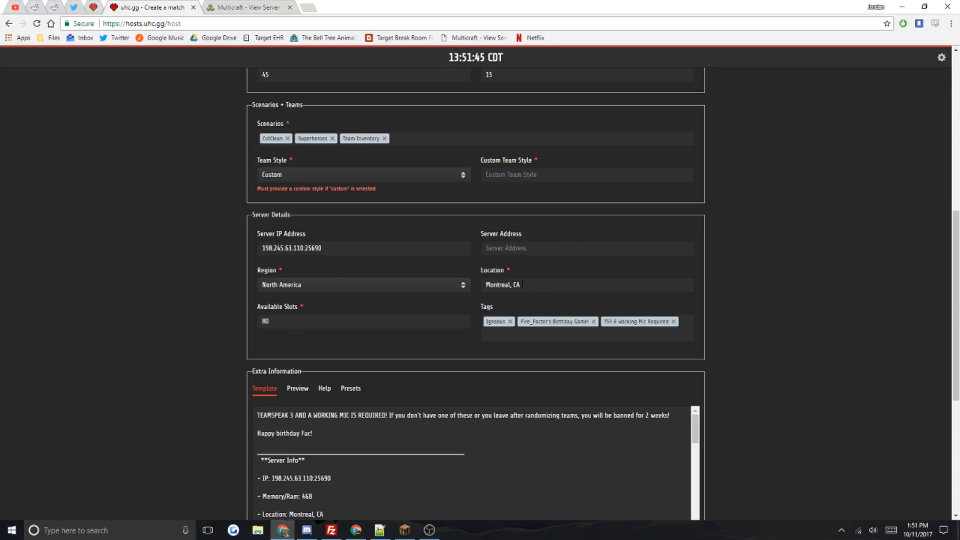
pyautogui.click(586, 284)
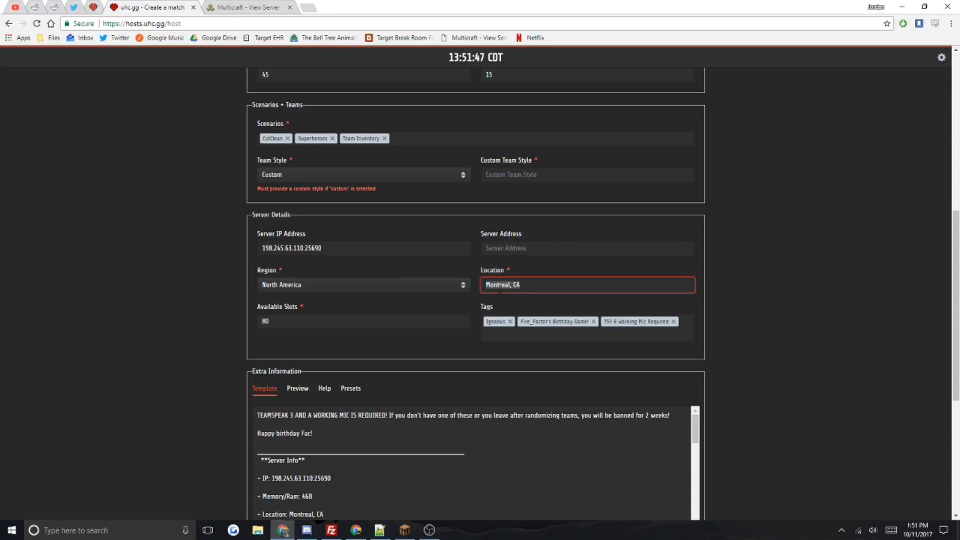
pyautogui.click(586, 284)
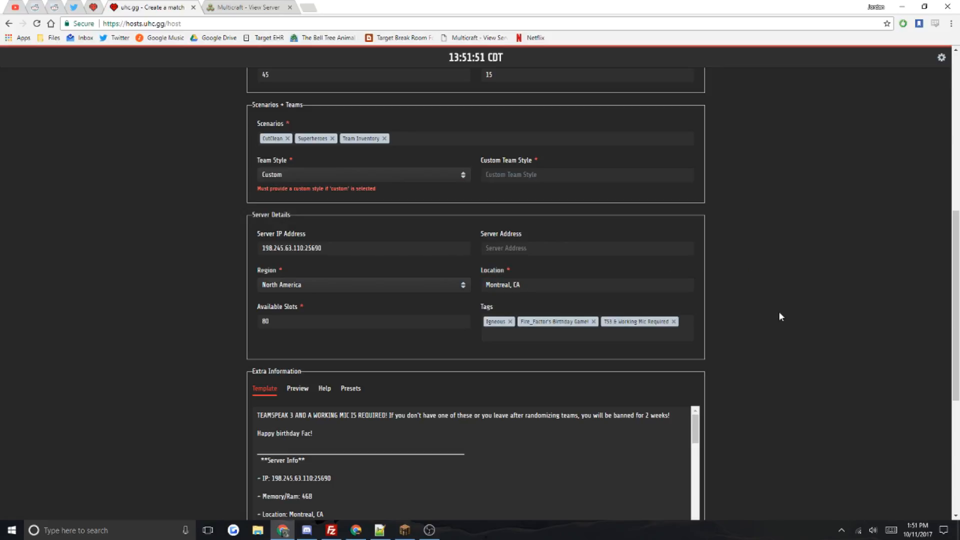
pyautogui.click(361, 321)
pyautogui.write('12')
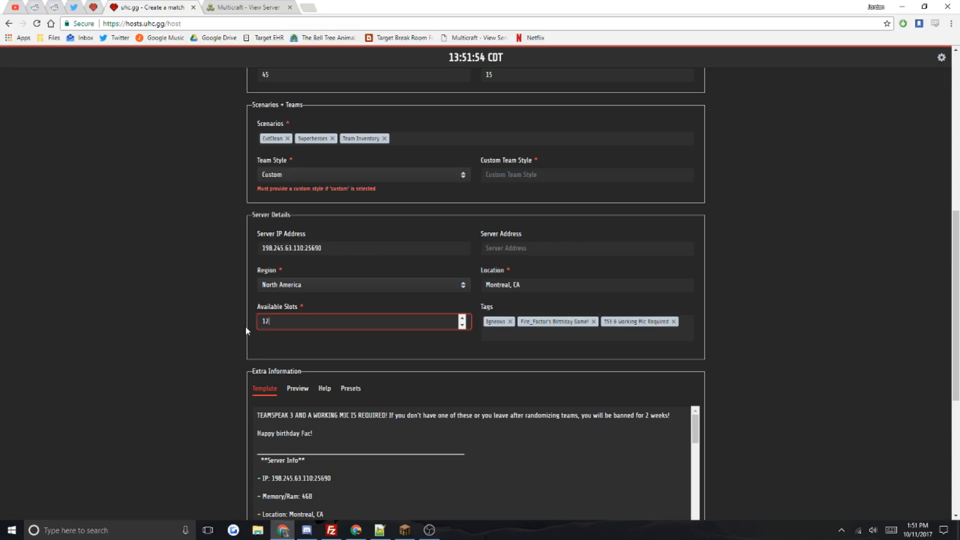
pyautogui.write('0')
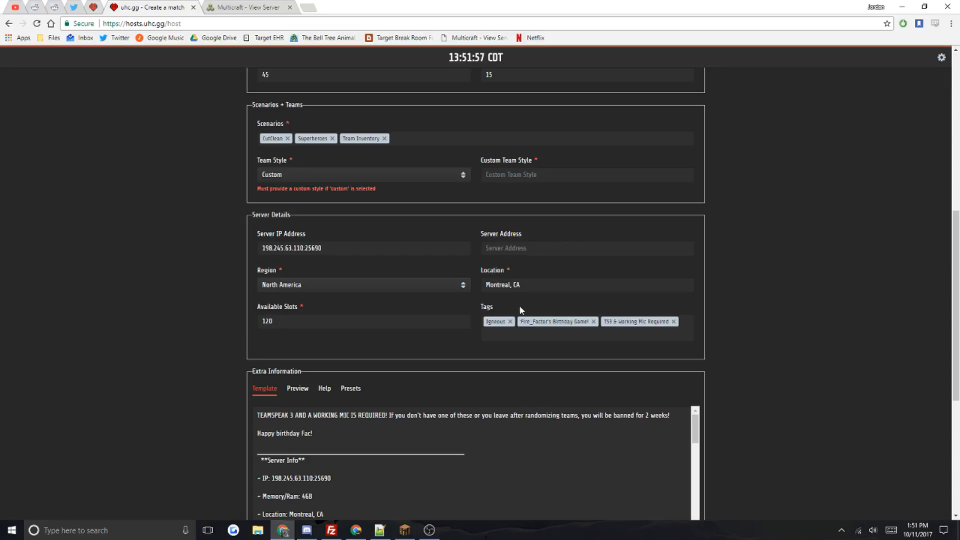
# - Remove the birthday and mic-required tags, add Igneous, and delete the stray 'birthads gasm' tag
pyautogui.click(592, 321)
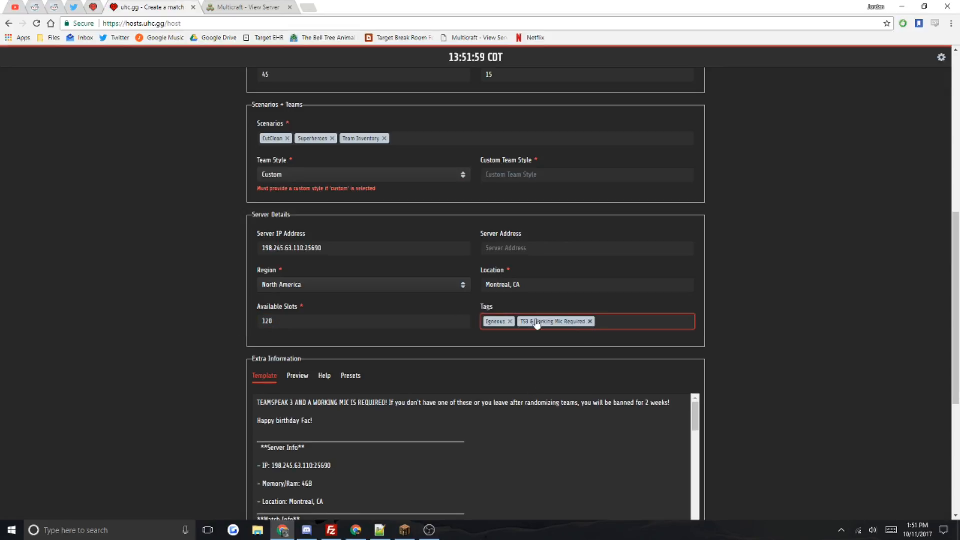
pyautogui.click(589, 321)
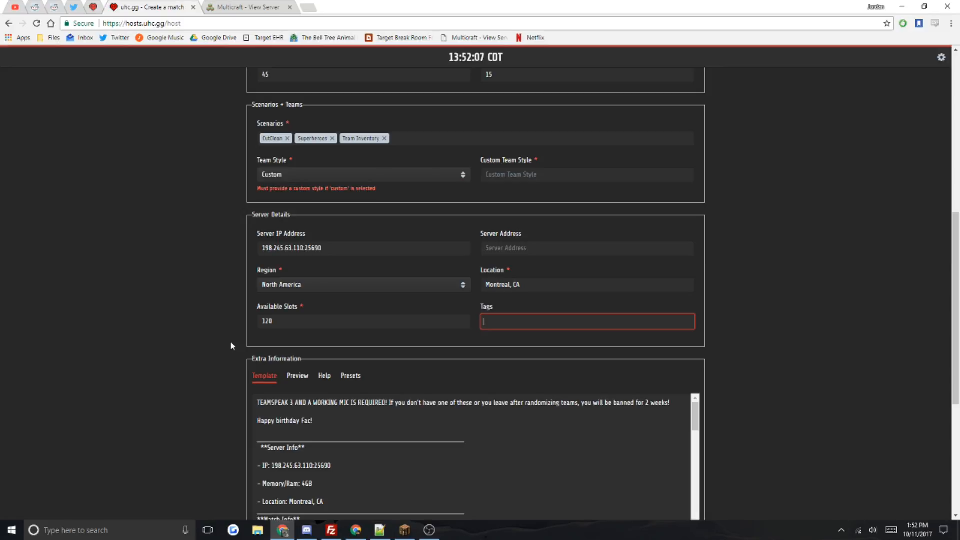
pyautogui.write('Igneous')
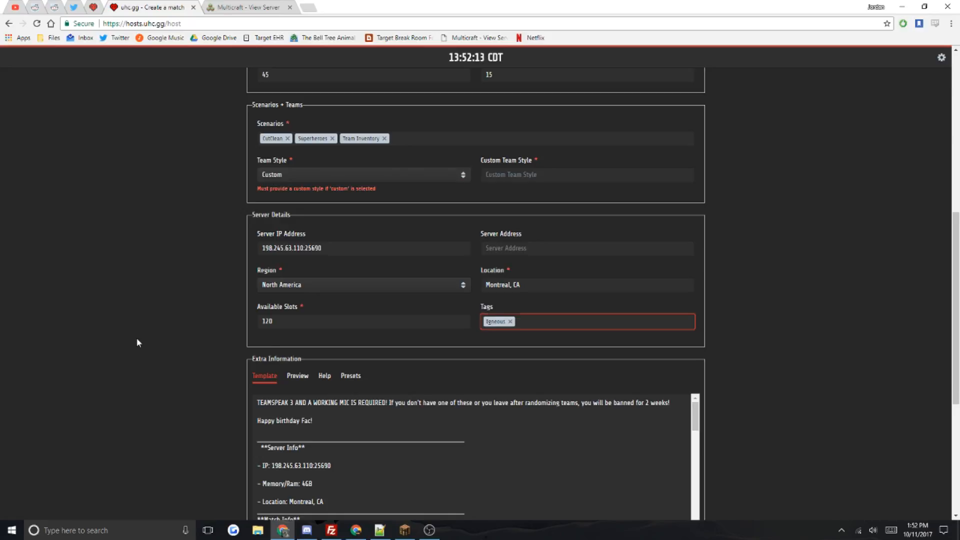
pyautogui.moveTo(786, 332)
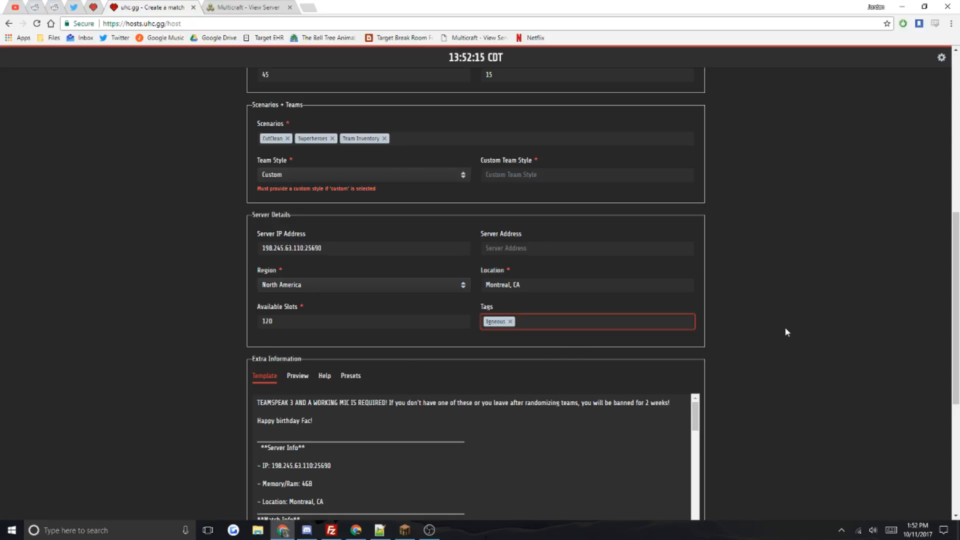
pyautogui.write('birthads gasme')
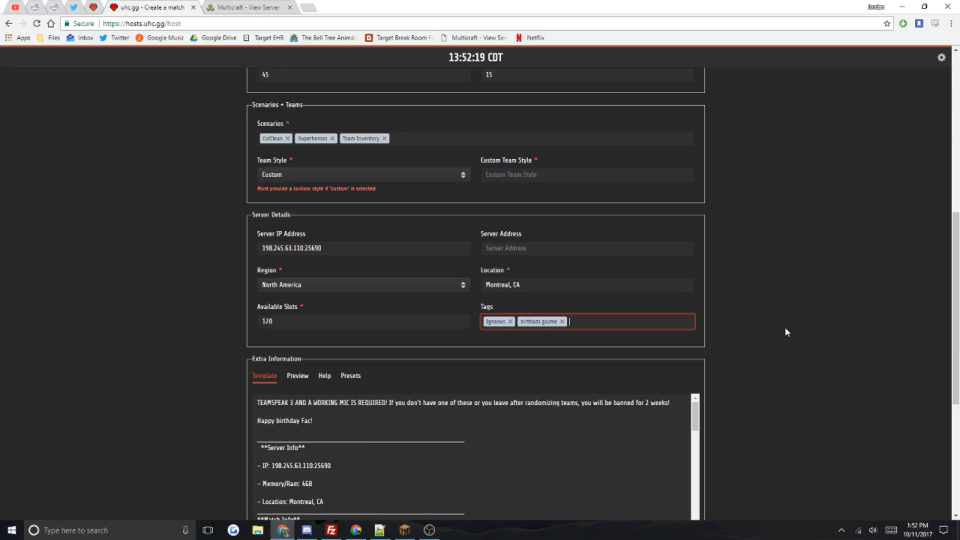
pyautogui.click(561, 321)
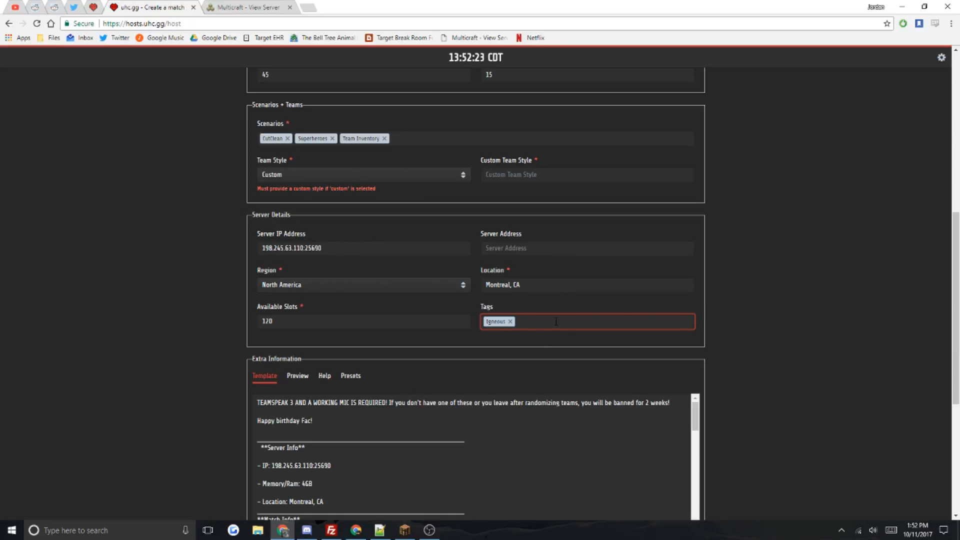
pyautogui.moveTo(897, 346)
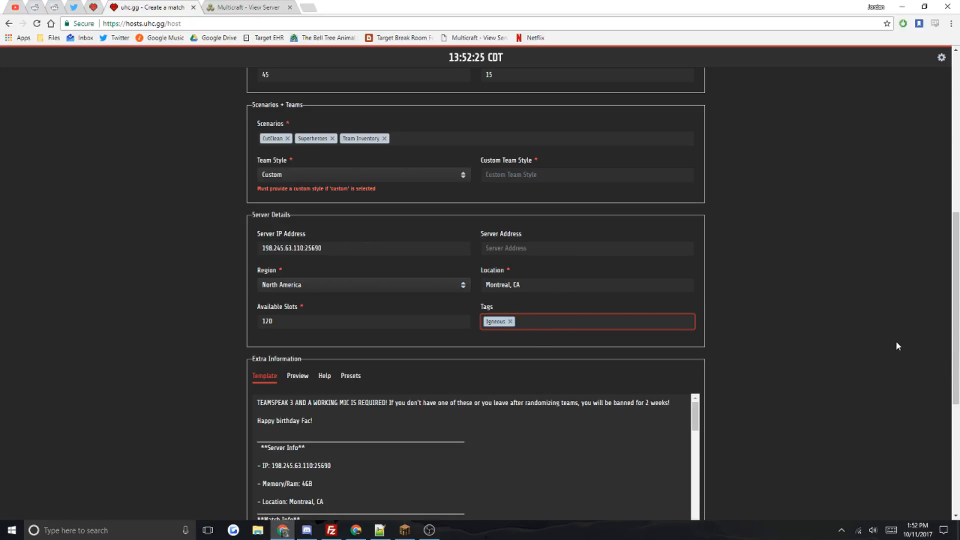
pyautogui.scroll(-3)
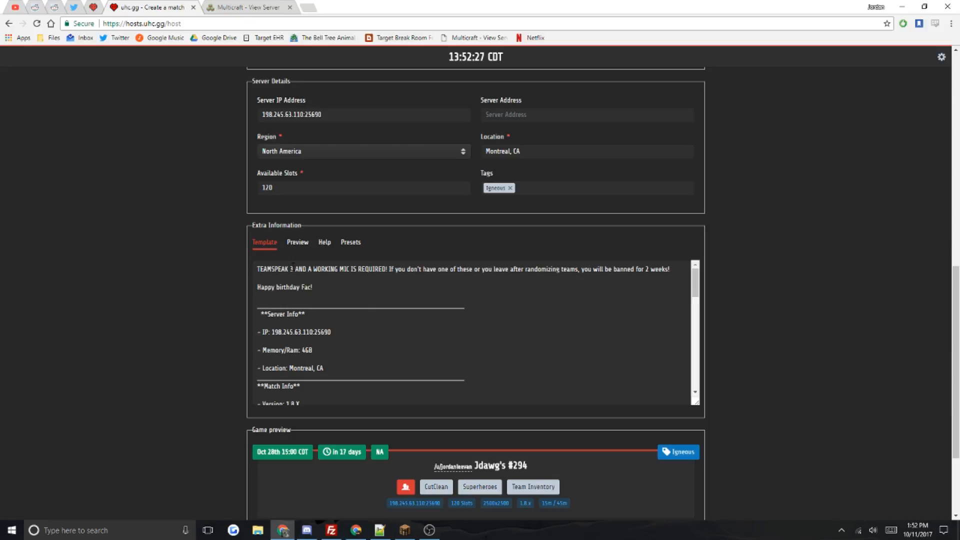
# - Edit the Extra Information Template's 'Player Slots: 80' line to read 120
pyautogui.click(428, 330)
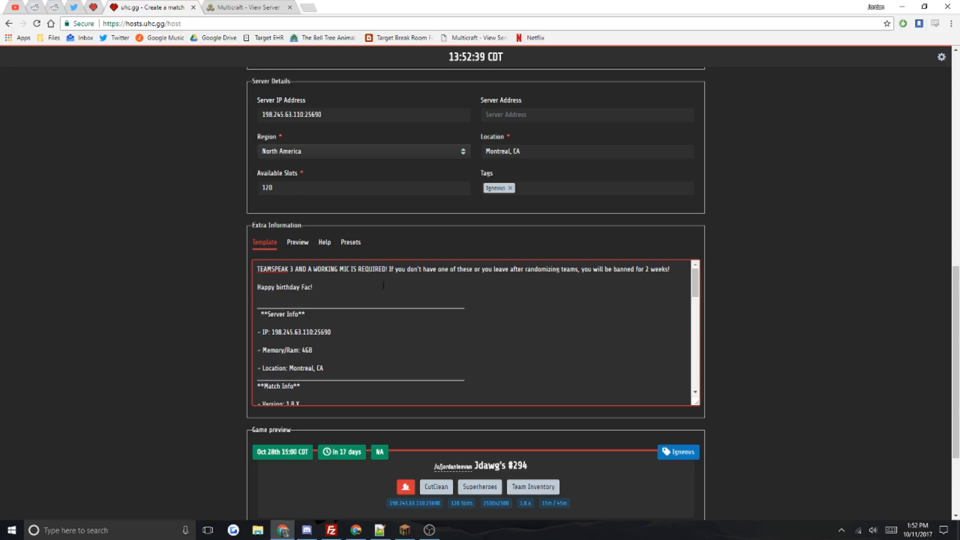
pyautogui.scroll(-3)
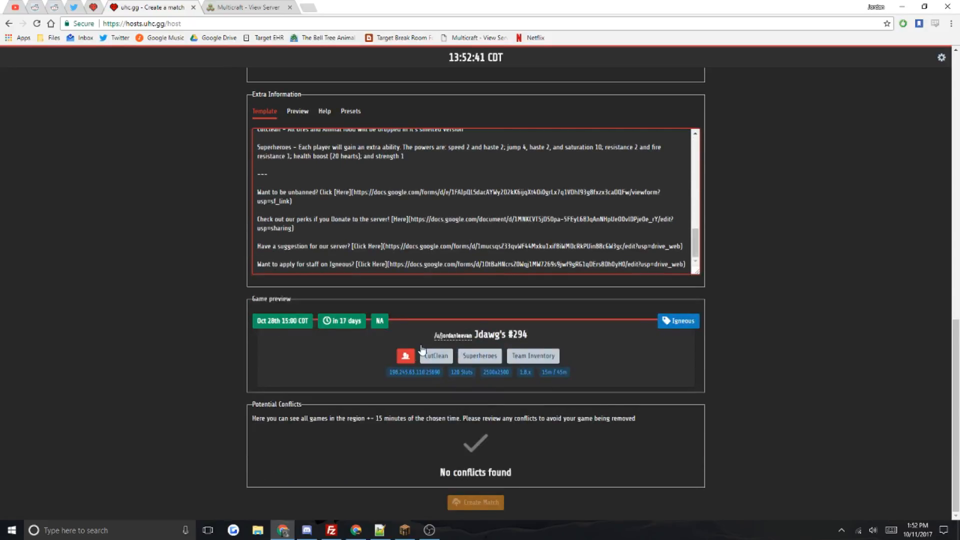
pyautogui.moveTo(225, 340)
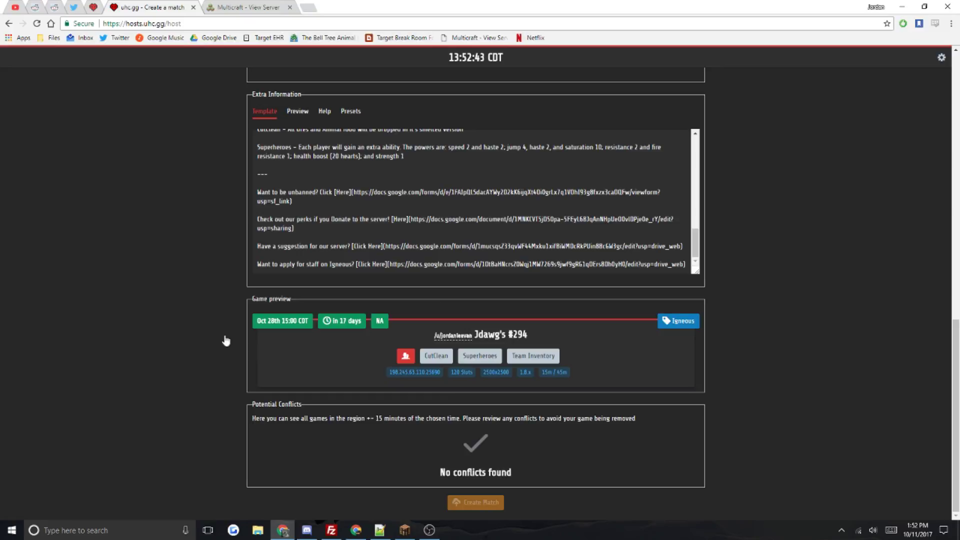
pyautogui.scroll(3)
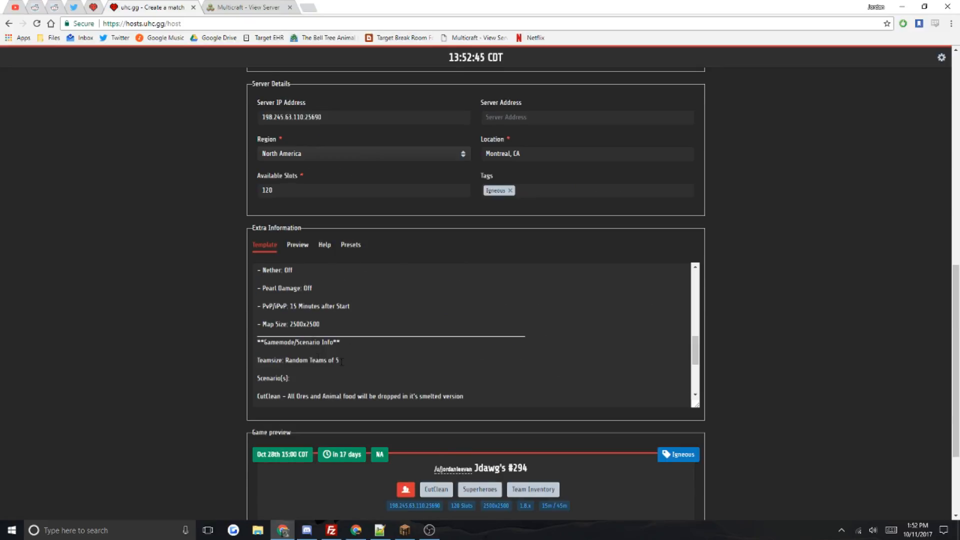
pyautogui.scroll(3)
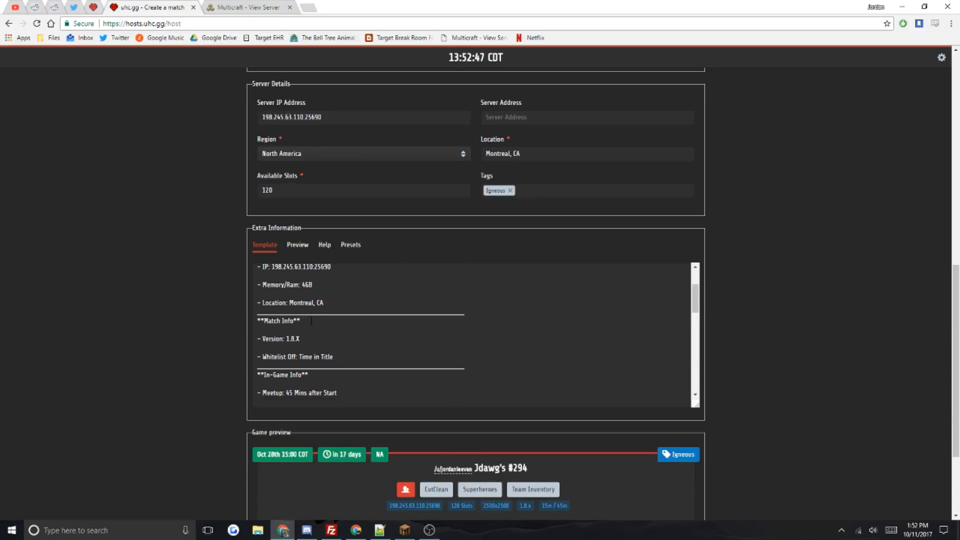
pyautogui.scroll(-3)
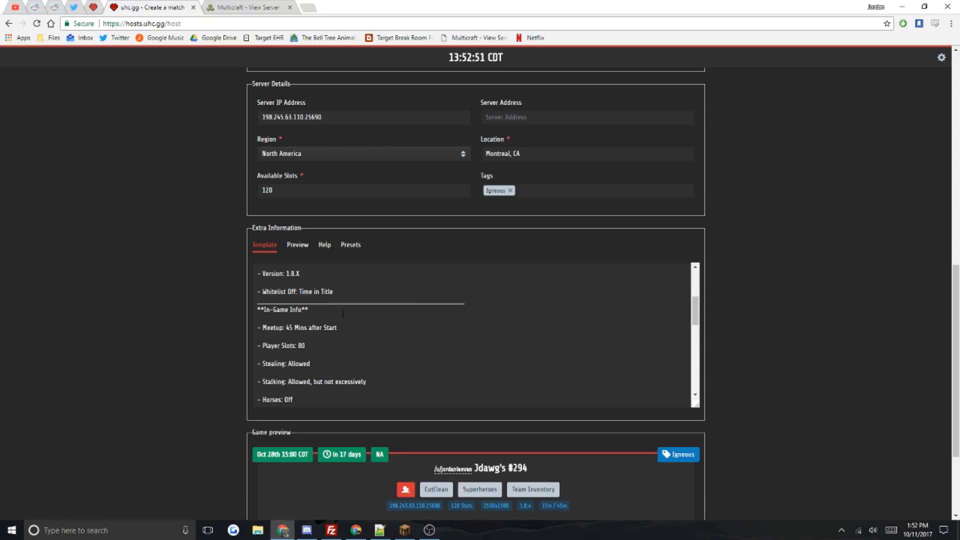
pyautogui.click(309, 345)
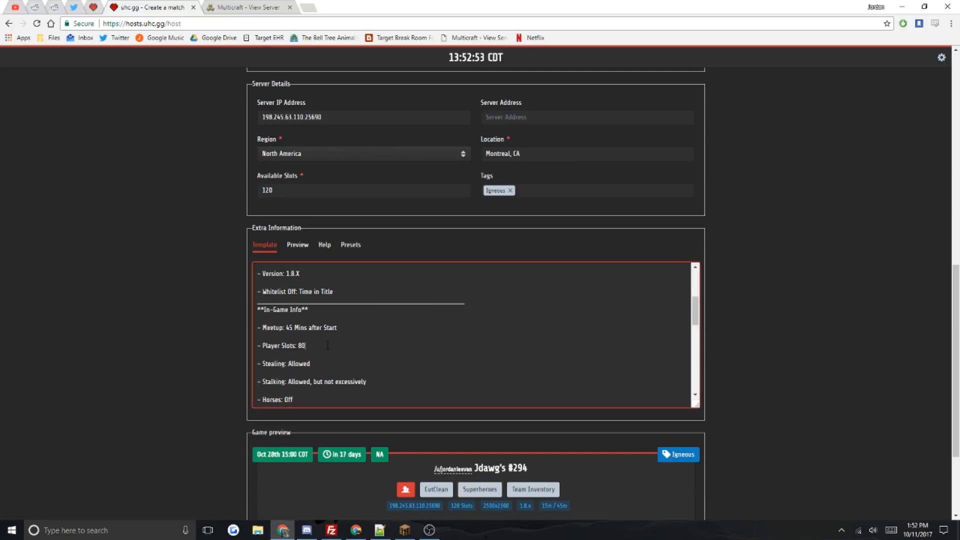
pyautogui.write('120')
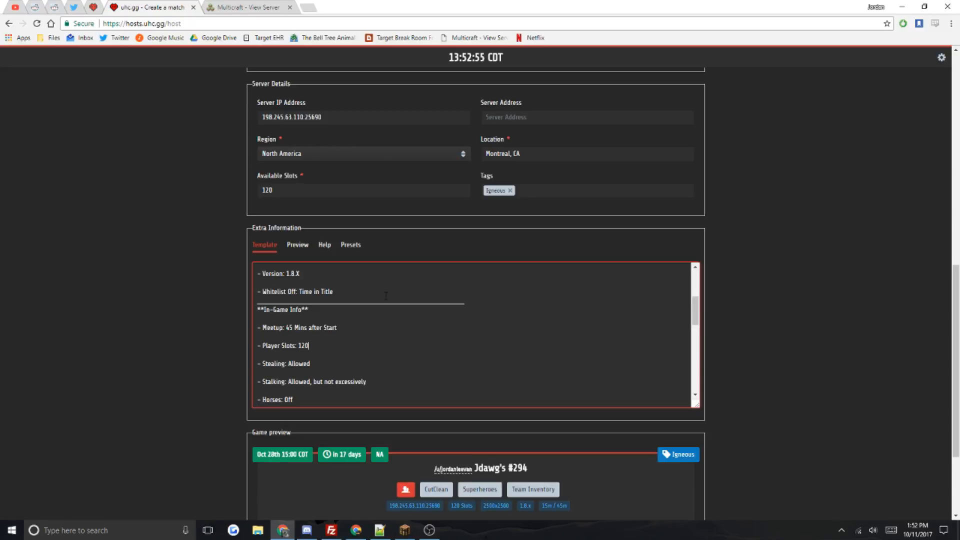
pyautogui.scroll(-3)
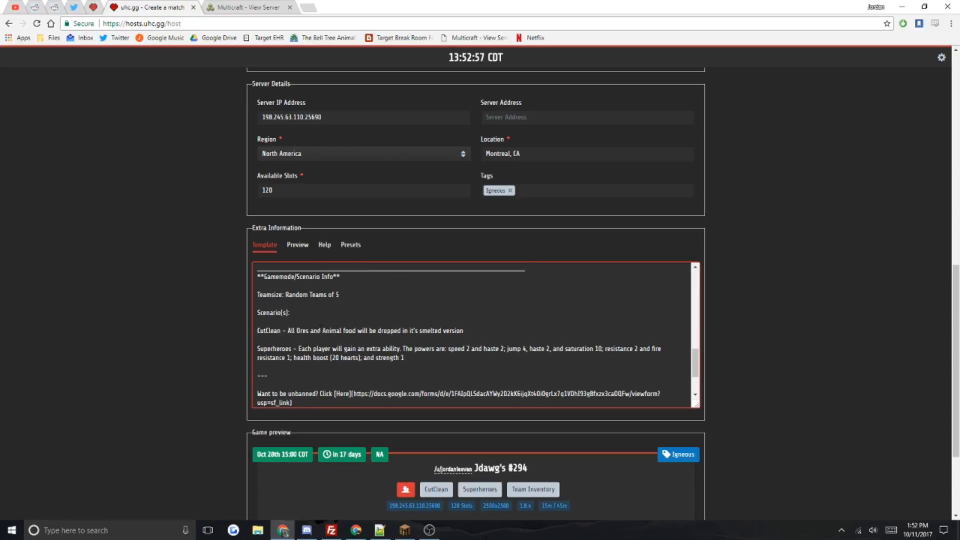
pyautogui.scroll(-3)
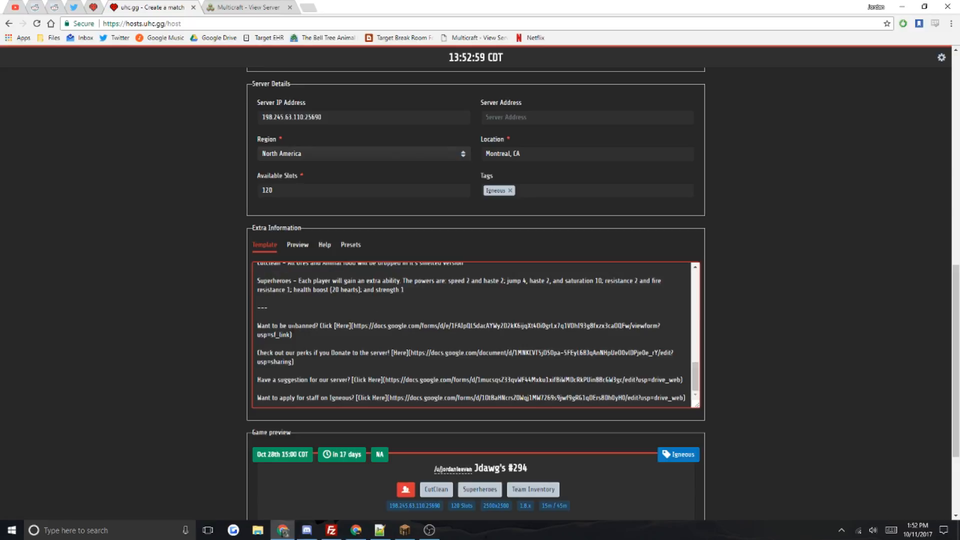
pyautogui.scroll(3)
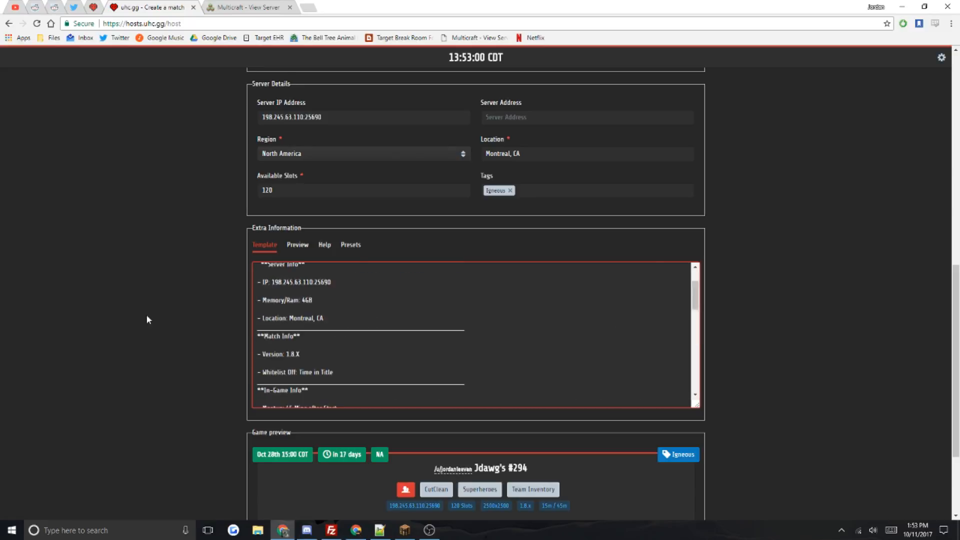
pyautogui.scroll(-3)
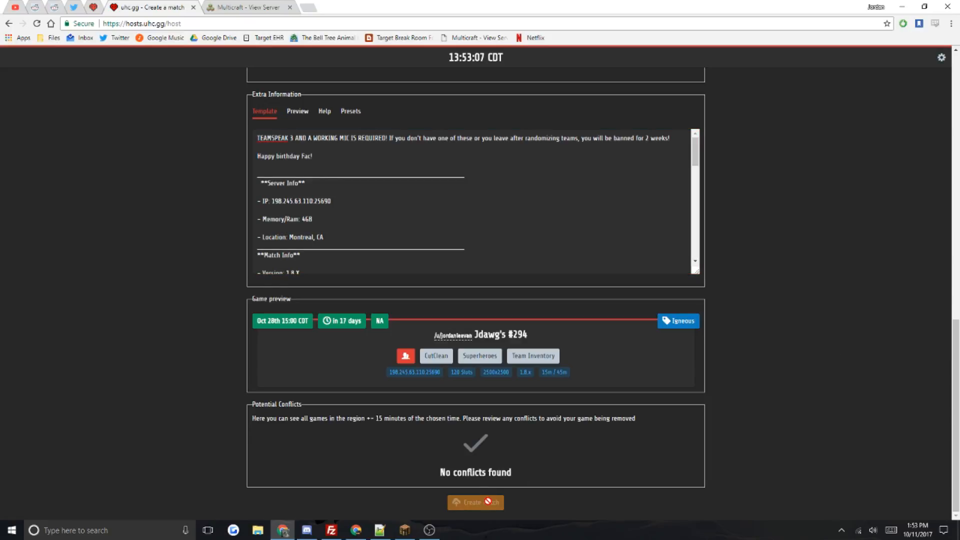
# - Set Team Style back to Chosen, check the #295 Chosen ToX preview, and go to Upcoming Matches
pyautogui.scroll(3)
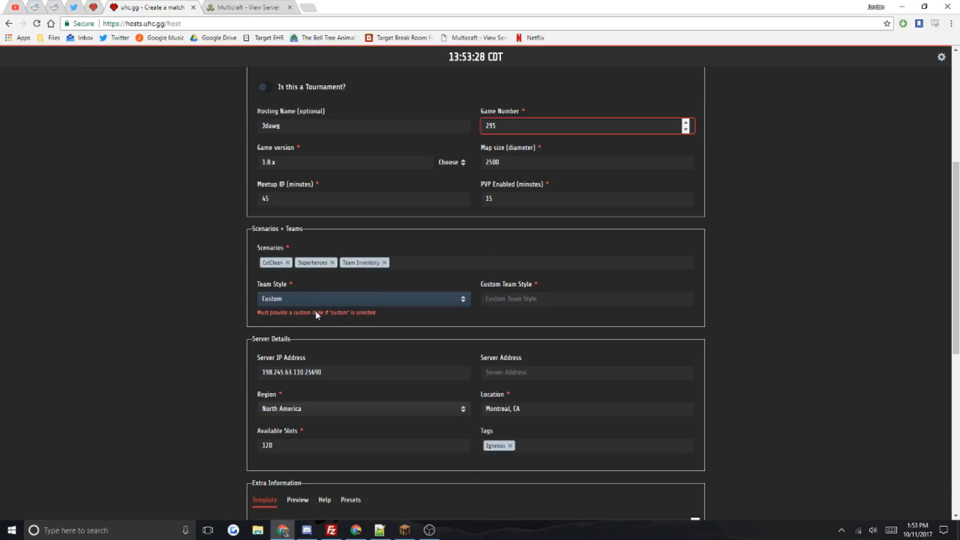
pyautogui.click(363, 299)
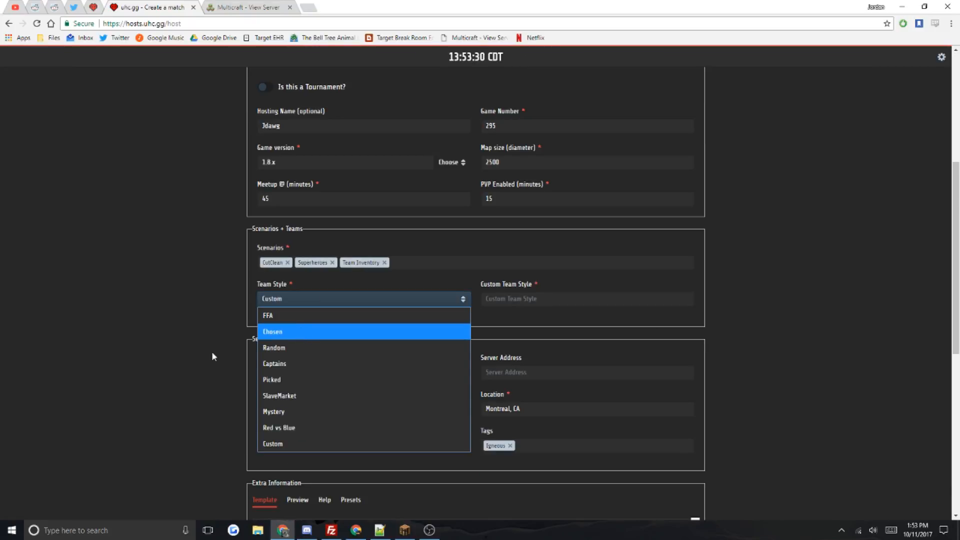
pyautogui.click(273, 331)
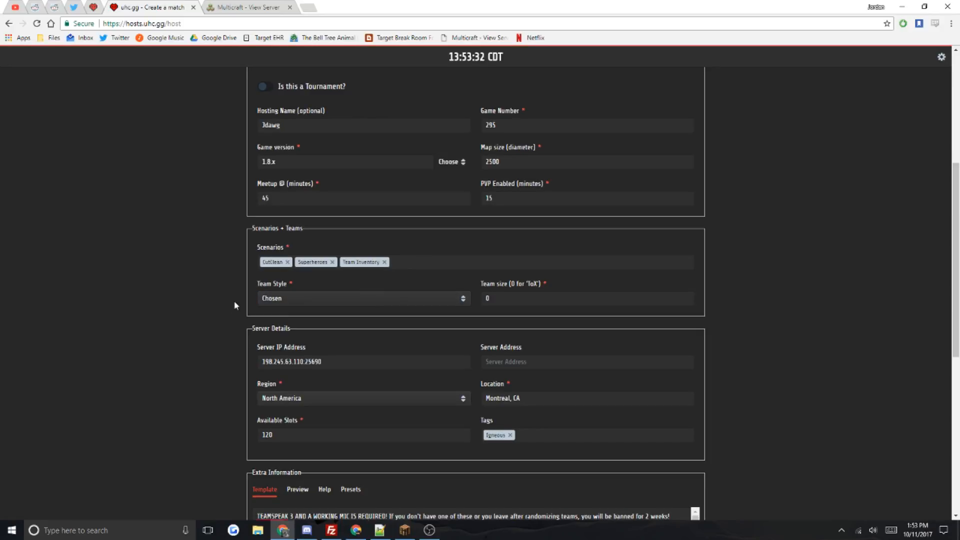
pyautogui.scroll(-3)
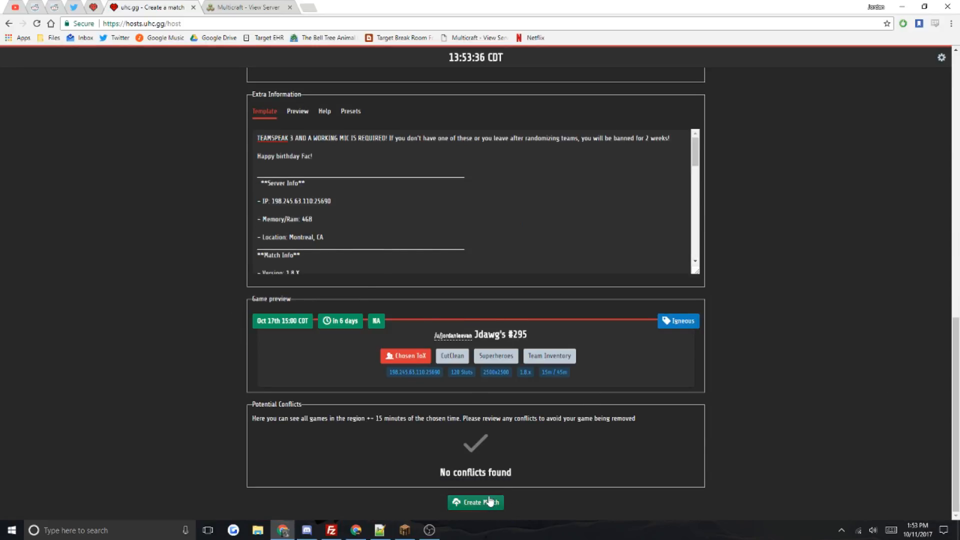
pyautogui.click(475, 502)
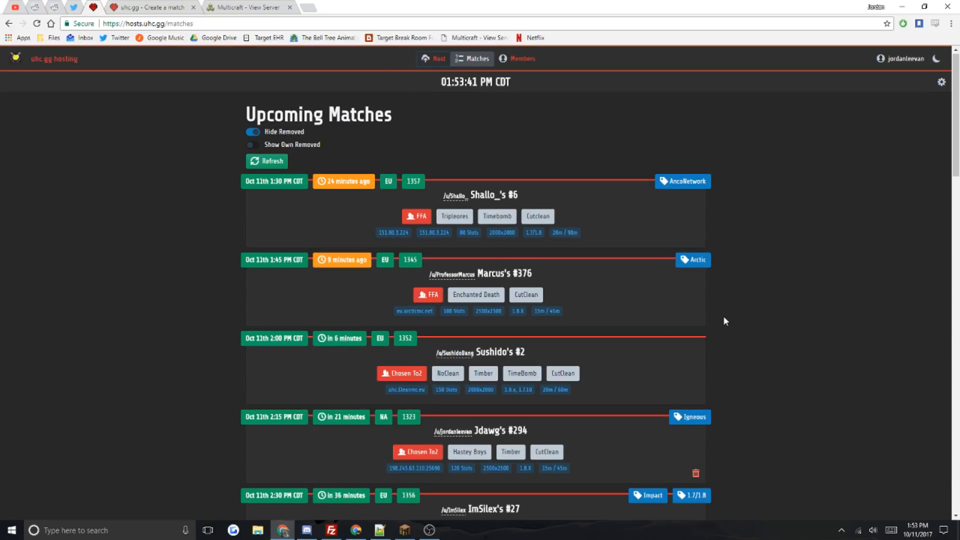
pyautogui.scroll(-3)
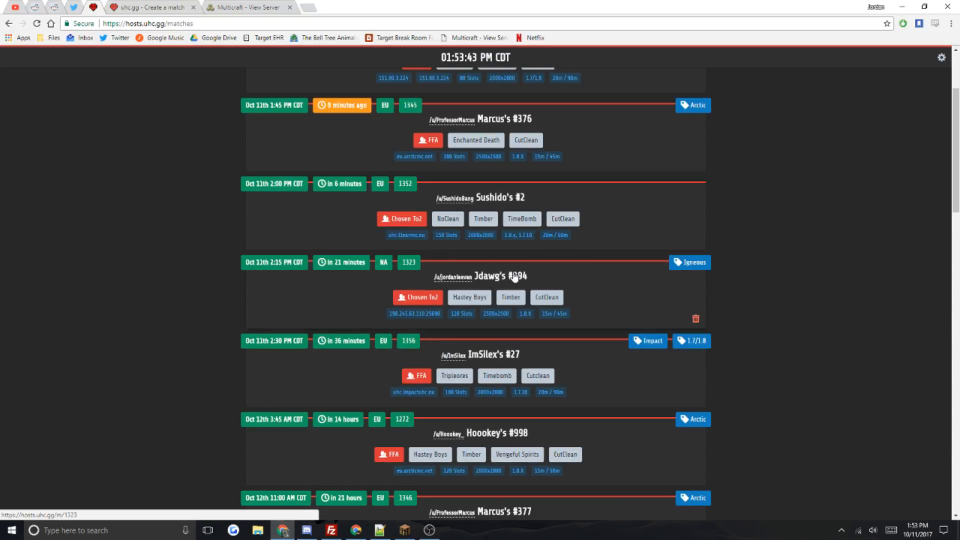
pyautogui.click(493, 275)
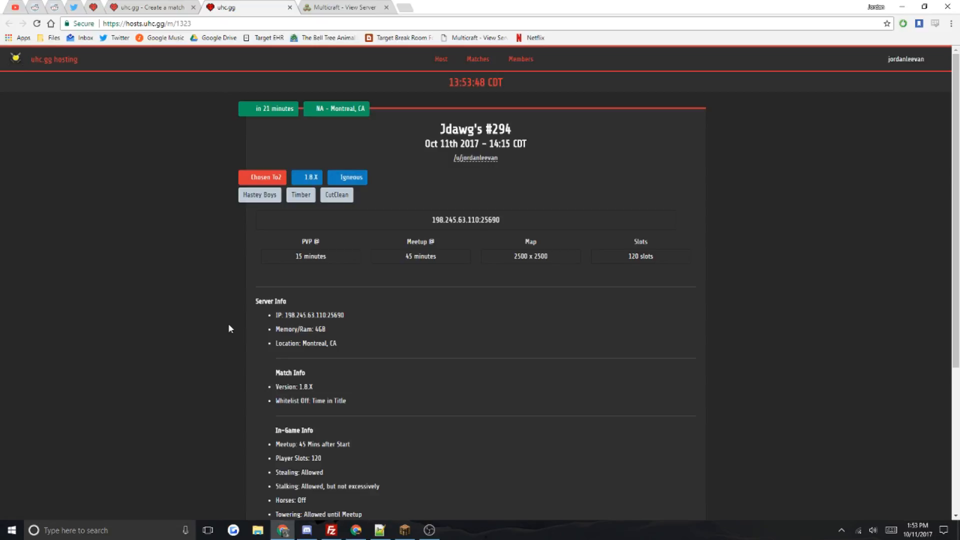
# - Review match #294's server, match and in-game details, then return to the hosting form
pyautogui.scroll(-3)
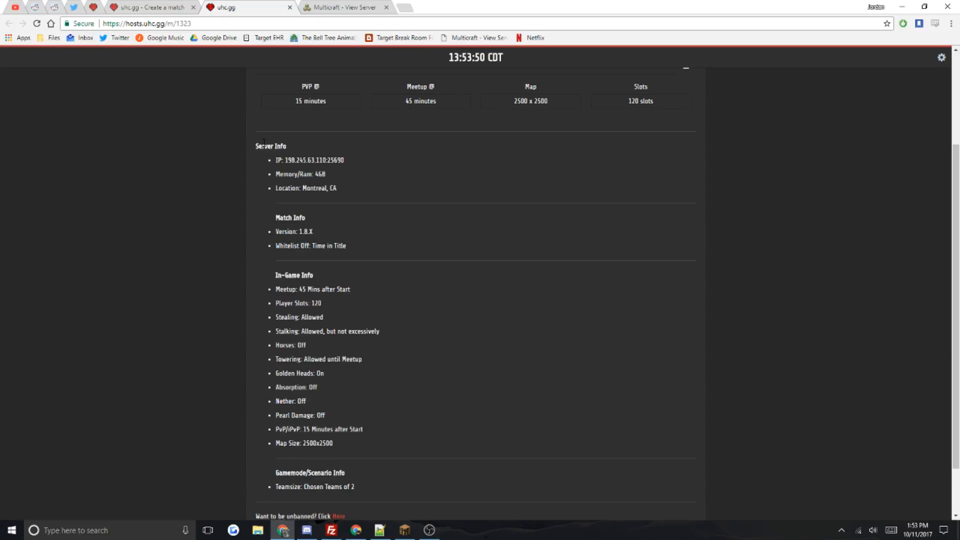
pyautogui.scroll(-3)
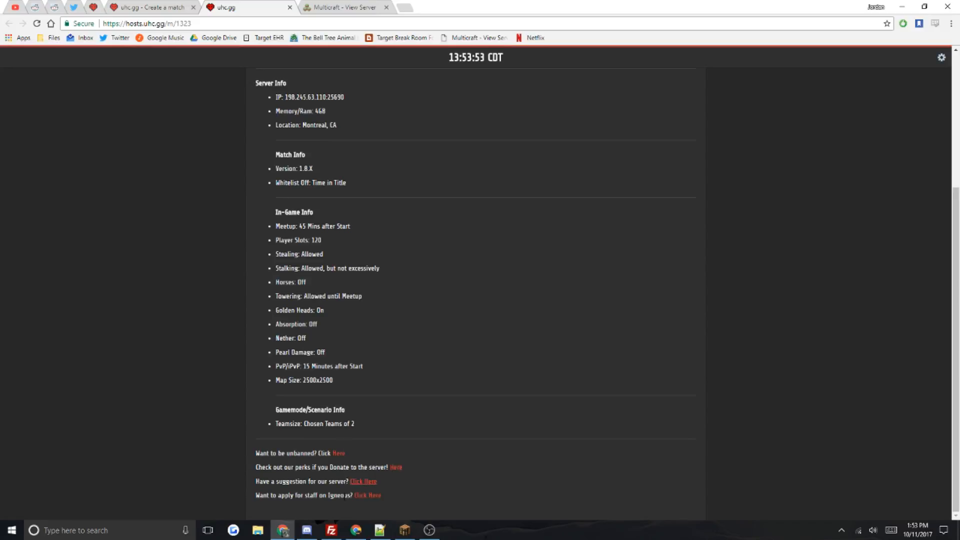
pyautogui.scroll(3)
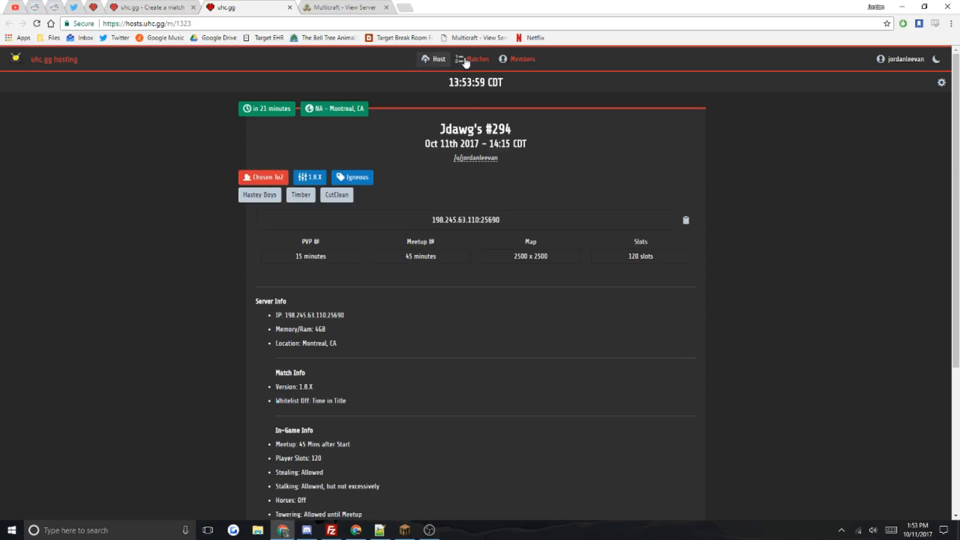
pyautogui.click(477, 59)
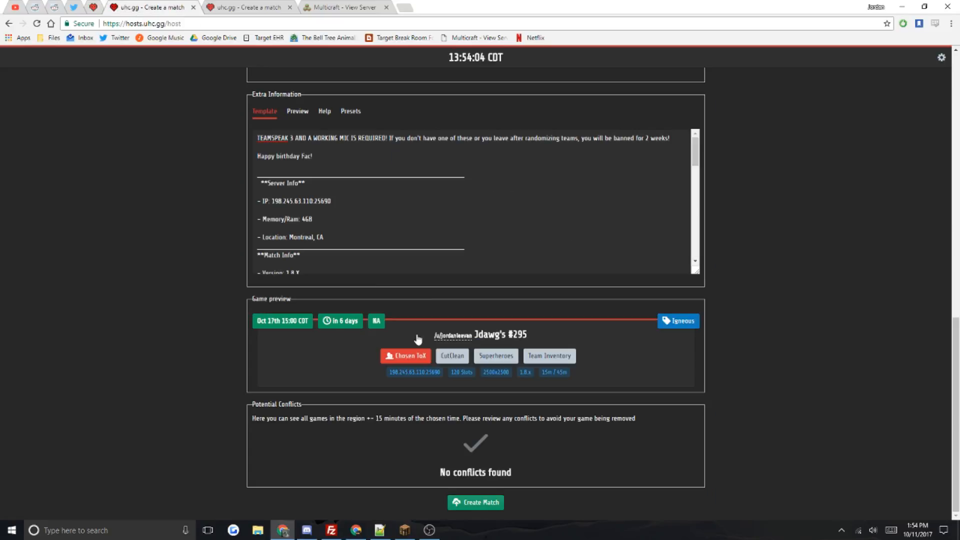
pyautogui.scroll(3)
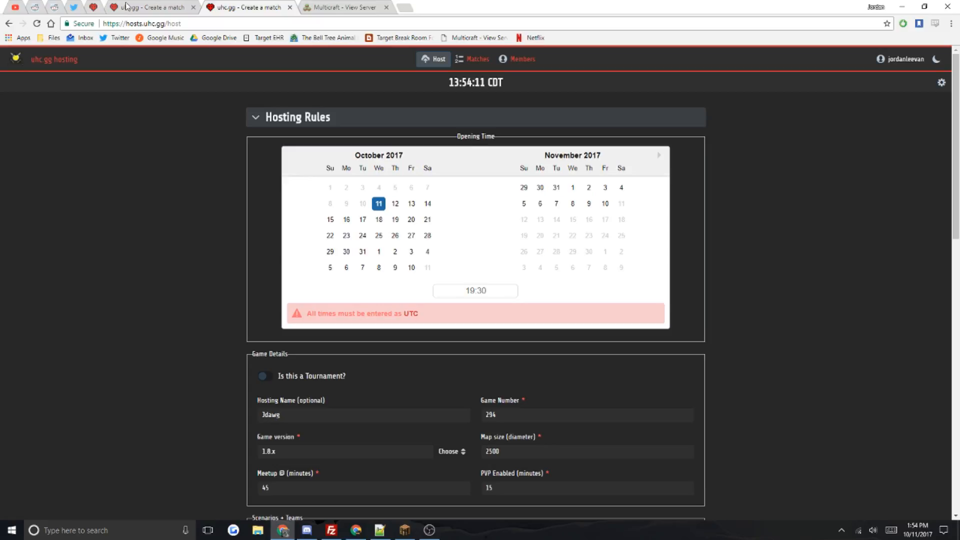
# - Show the Upcoming Matches list with Jdawg's #294 on Oct 11th, 2:15 PM CDT
pyautogui.click(476, 59)
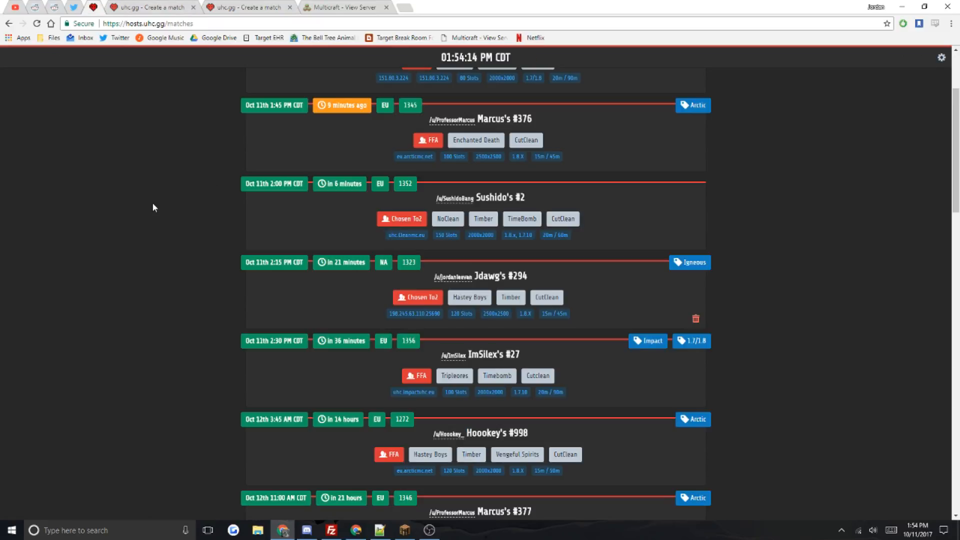
pyautogui.moveTo(548, 301)
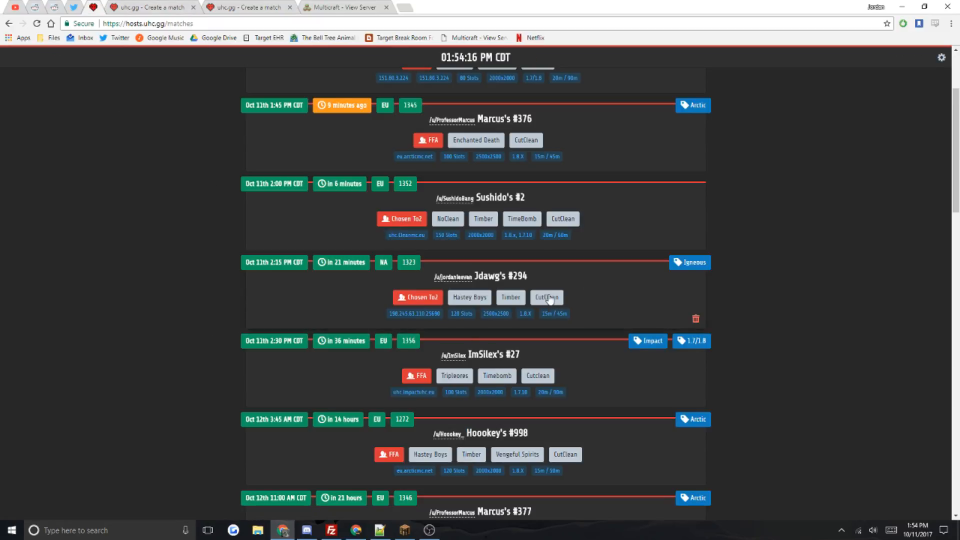
pyautogui.moveTo(510, 317)
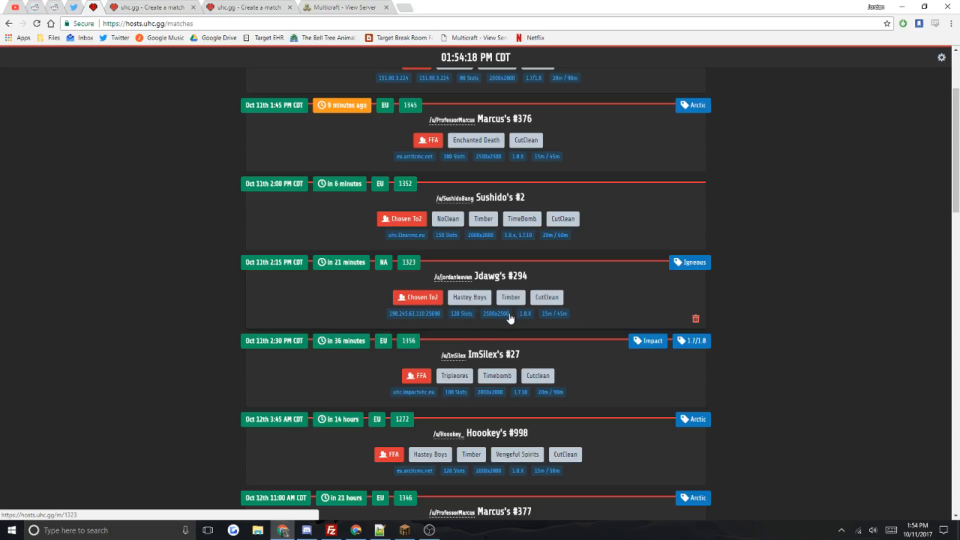
pyautogui.moveTo(817, 312)
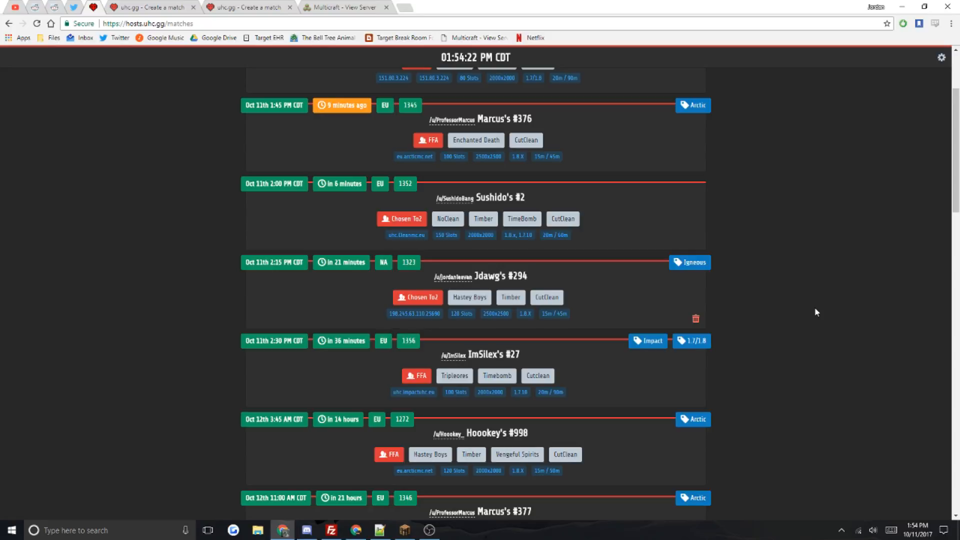
pyautogui.scroll(3)
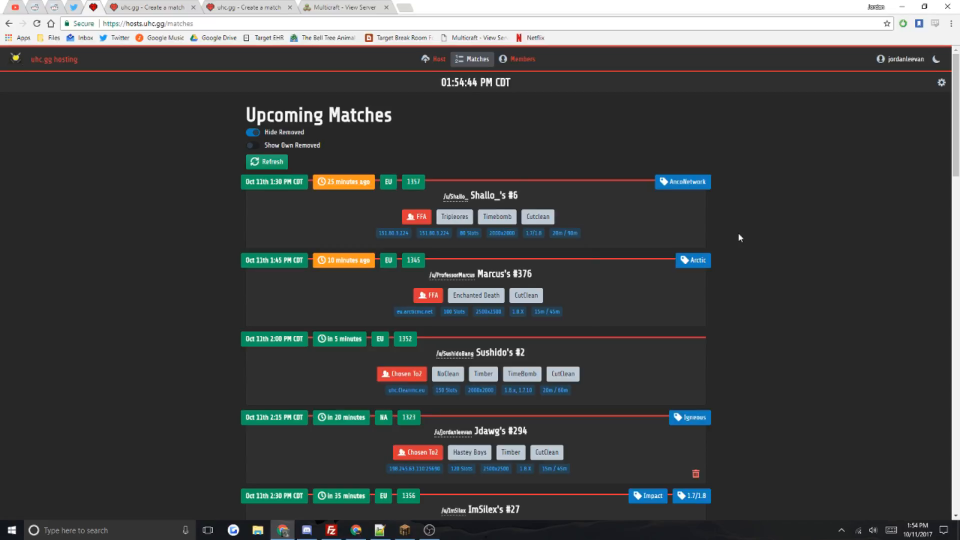
pyautogui.moveTo(780, 248)
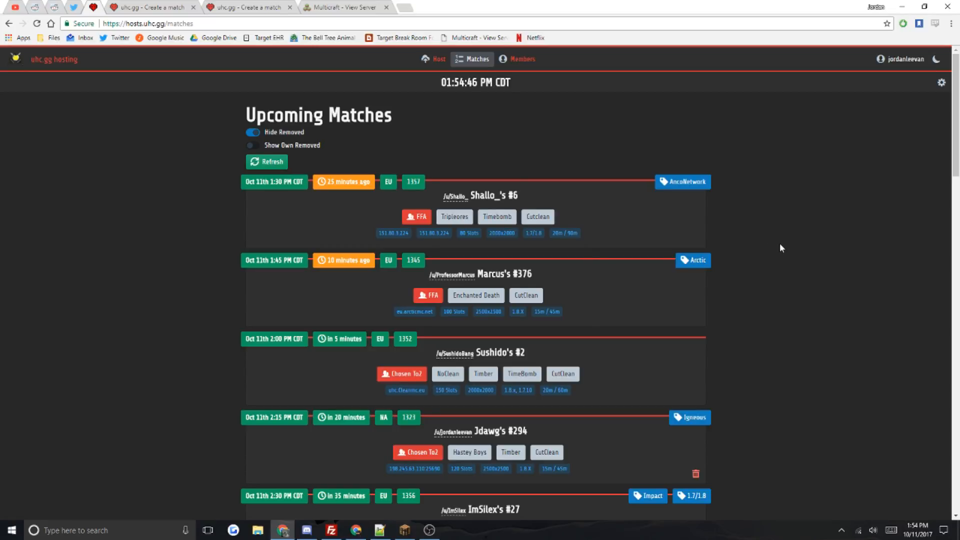